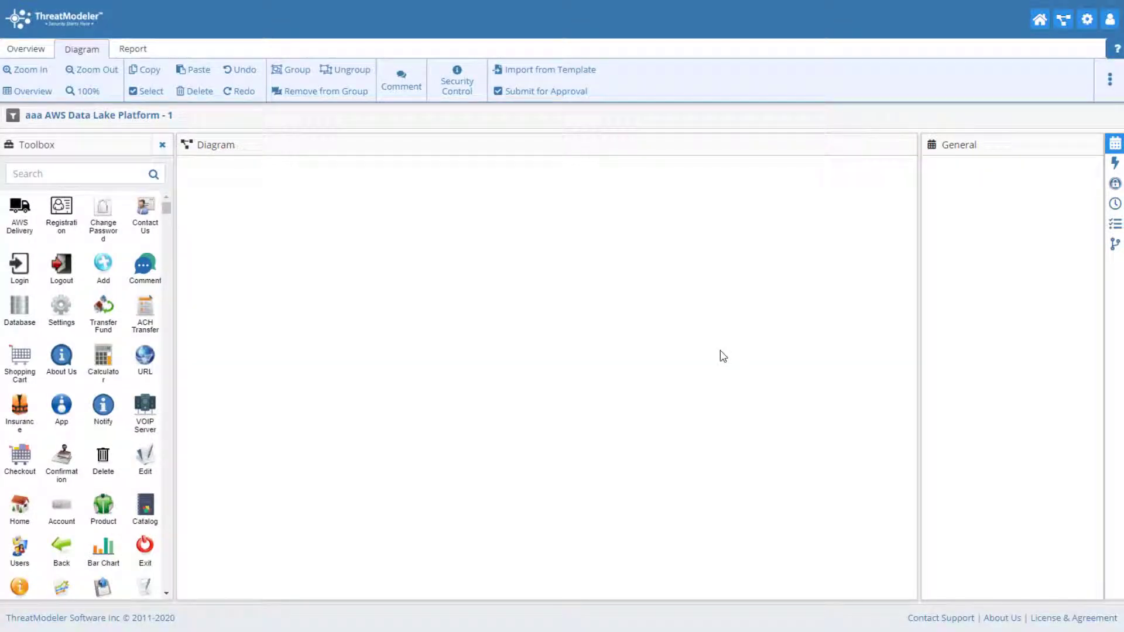
Add a Generic Data Store to the diagram and rename it Data Lake CU.
left_click(79, 174)
type("data")
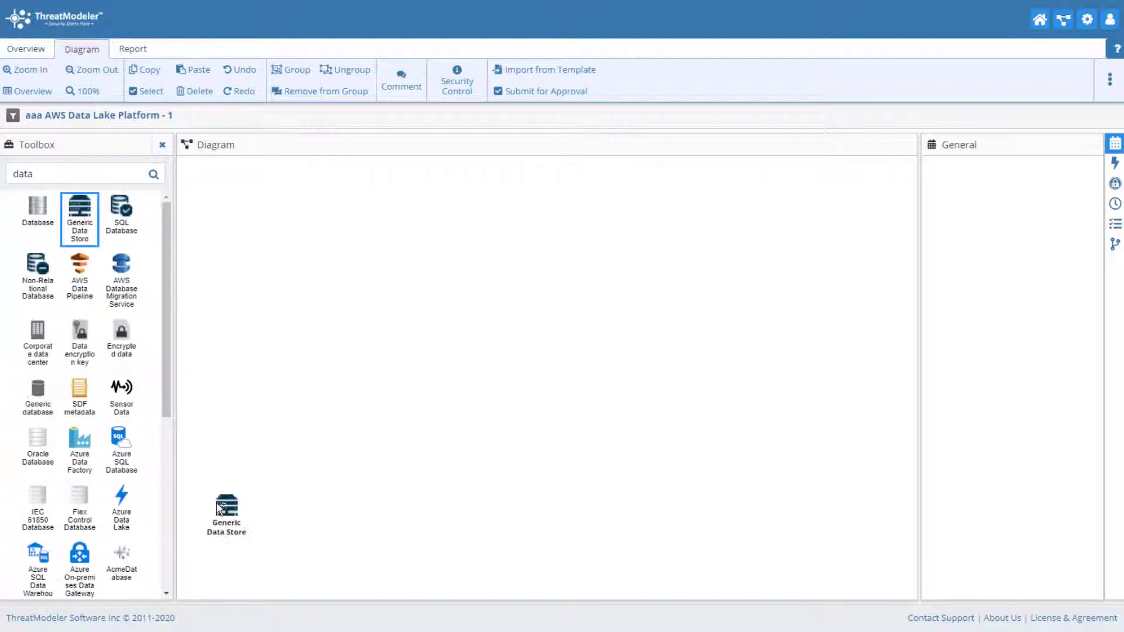
left_click(226, 513)
type("Data Lake CU")
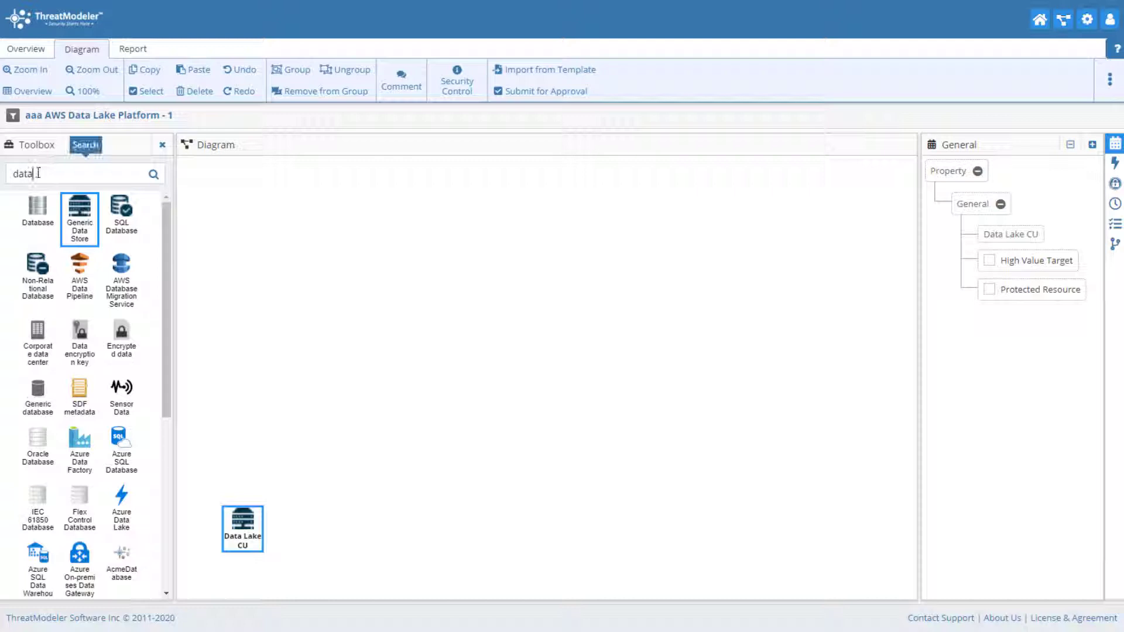
Drag an AWS API Gateway and a Bucket from the Toolbox onto the diagram.
type("gate")
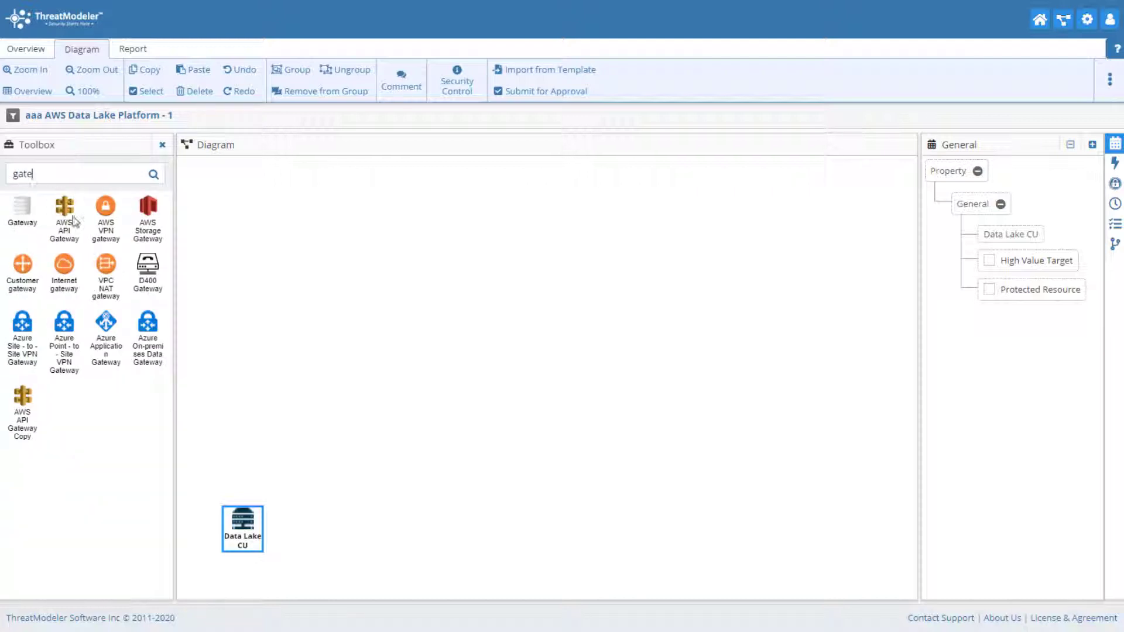
left_click_drag(63, 216, 342, 426)
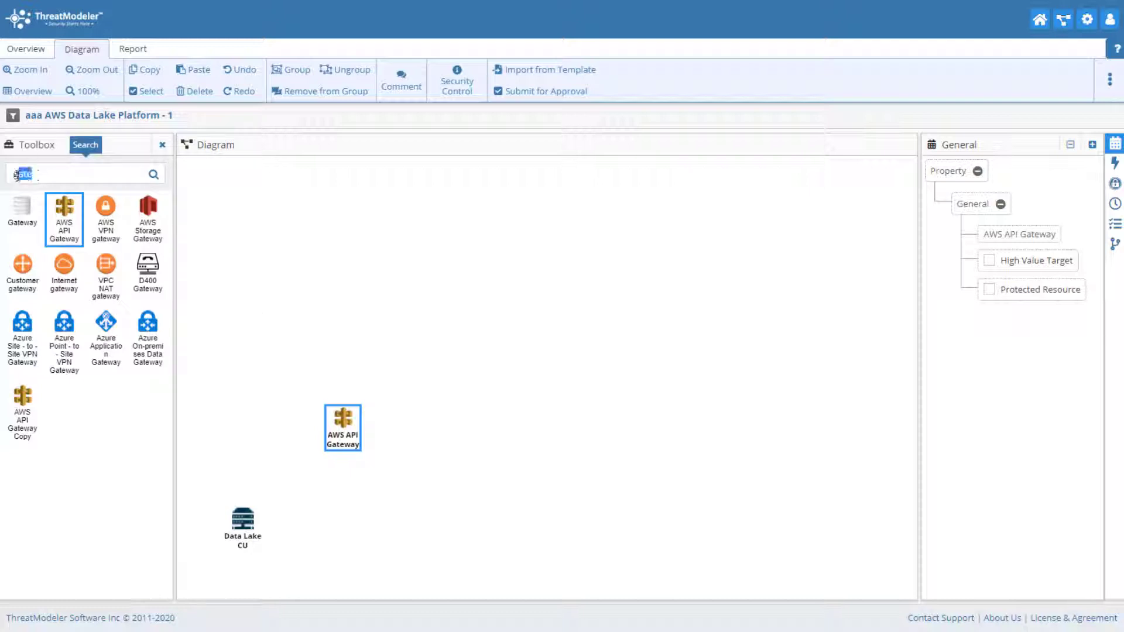
type("bu")
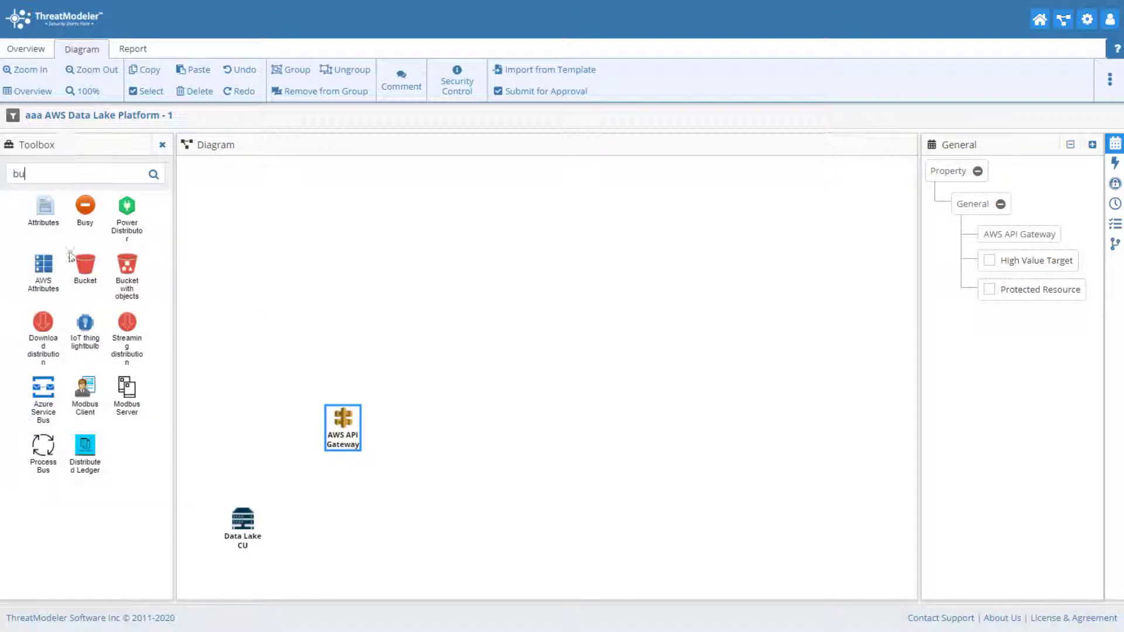
left_click_drag(84, 269, 255, 301)
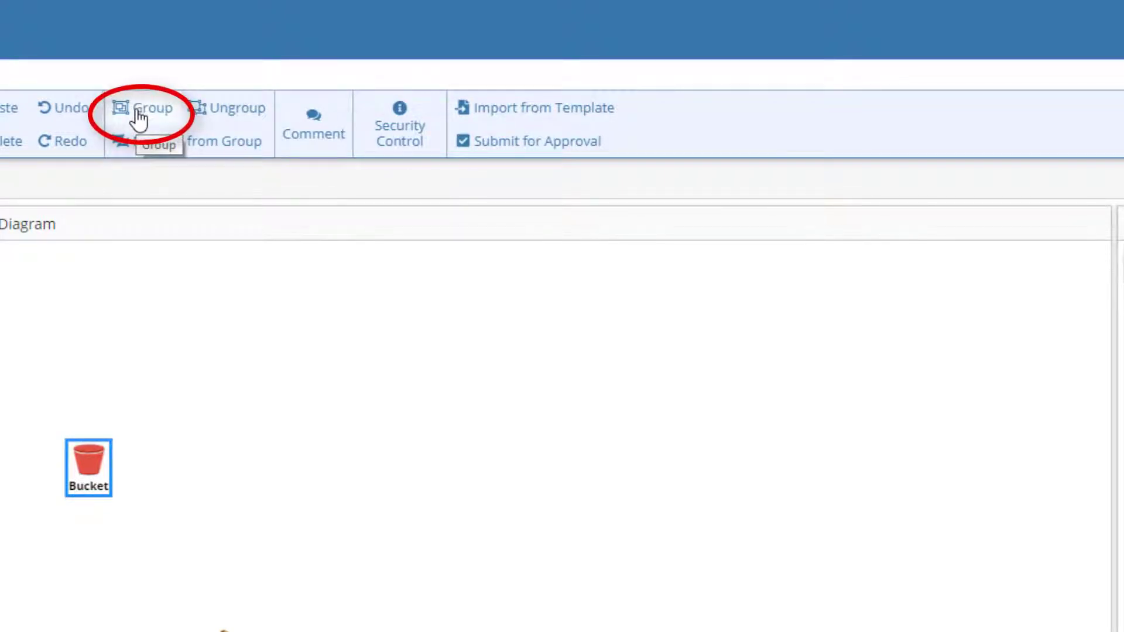
Group the Bucket and set the group's container to AWS Management Console.
left_click(151, 108)
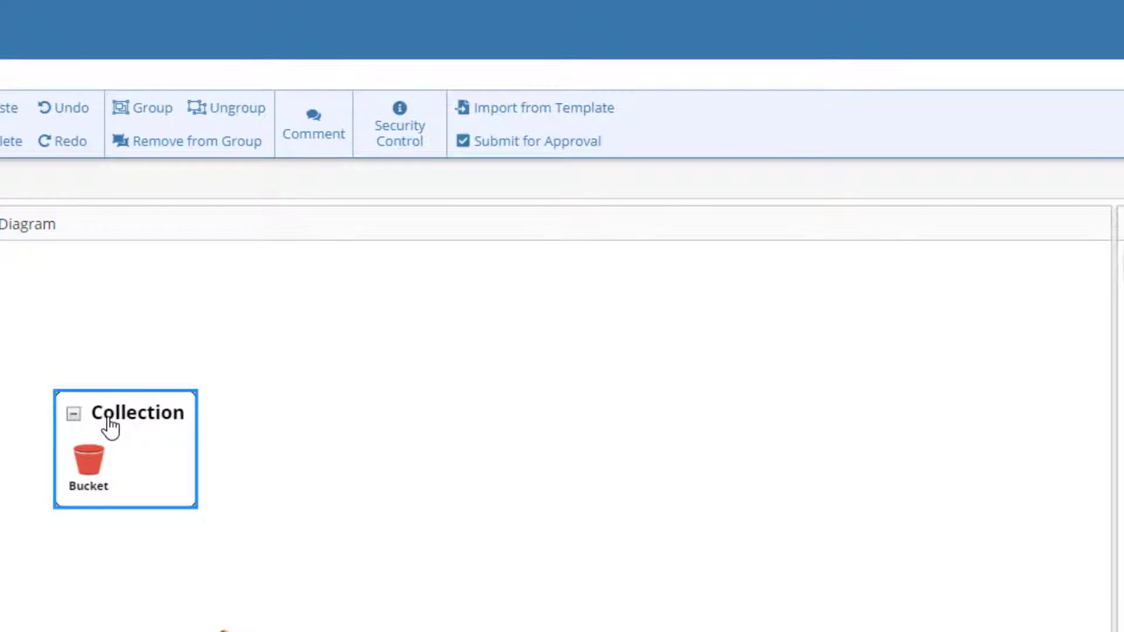
right_click(129, 413)
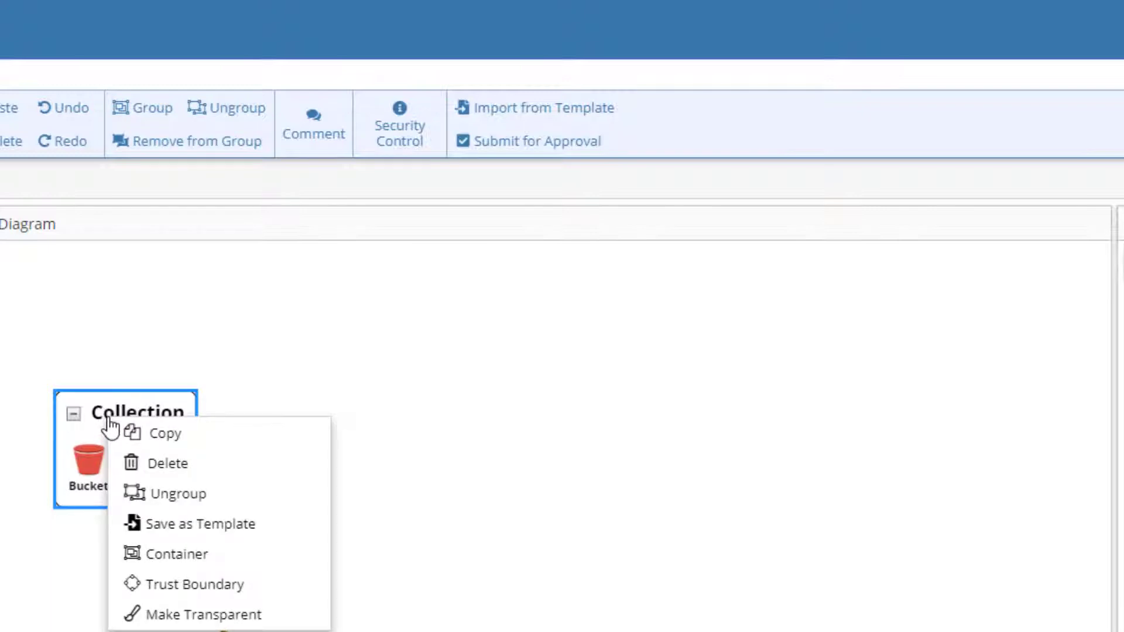
mouse_move(165, 523)
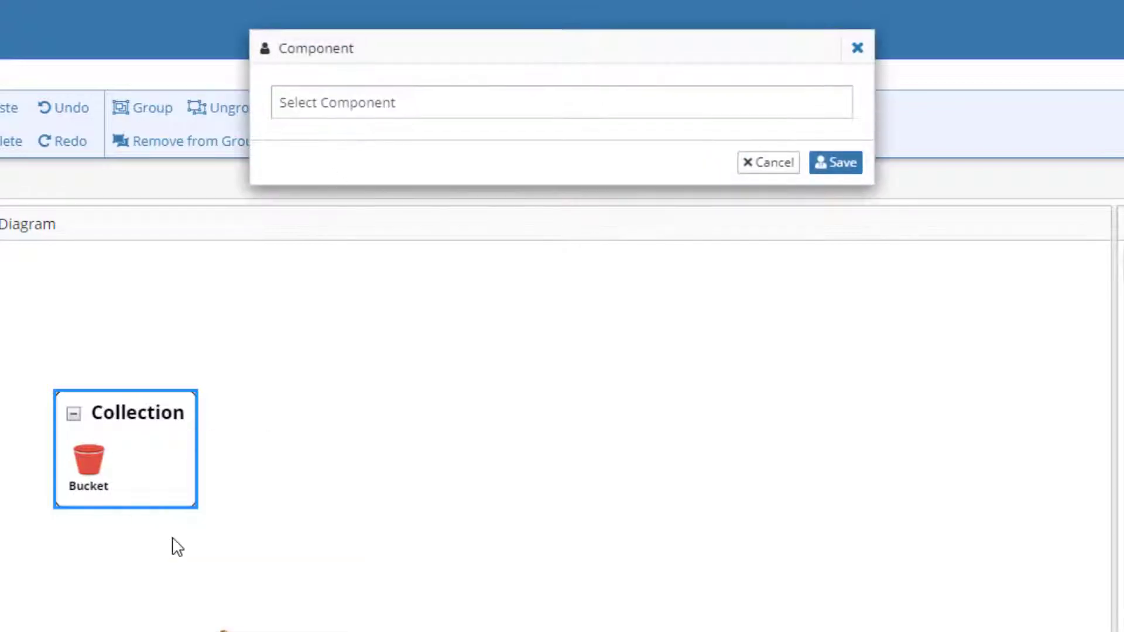
type("manage")
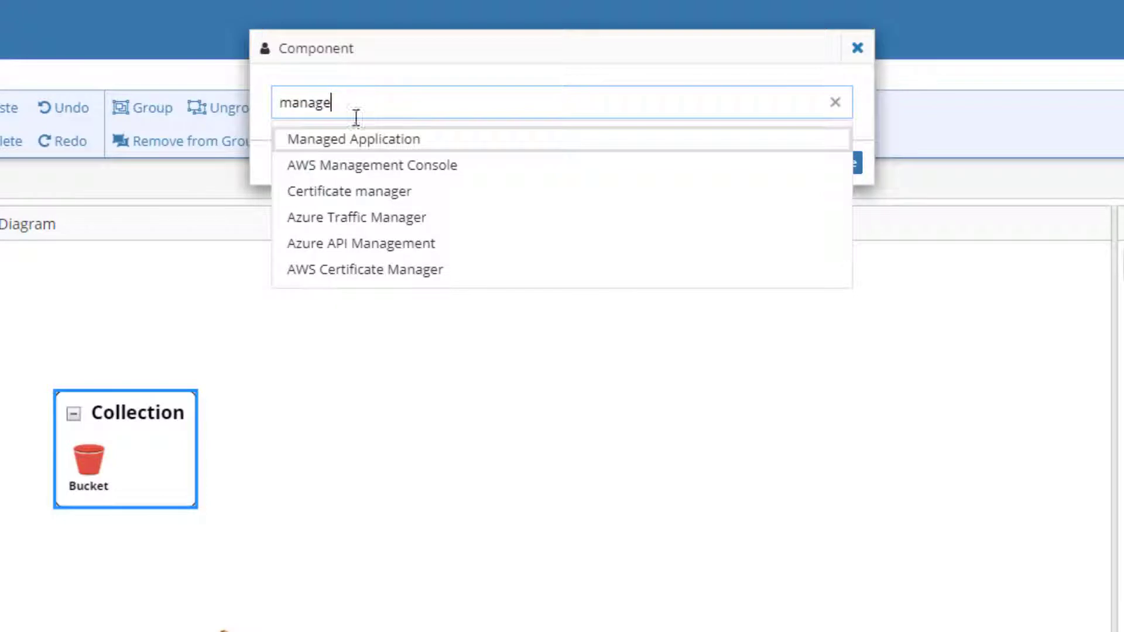
left_click(370, 165)
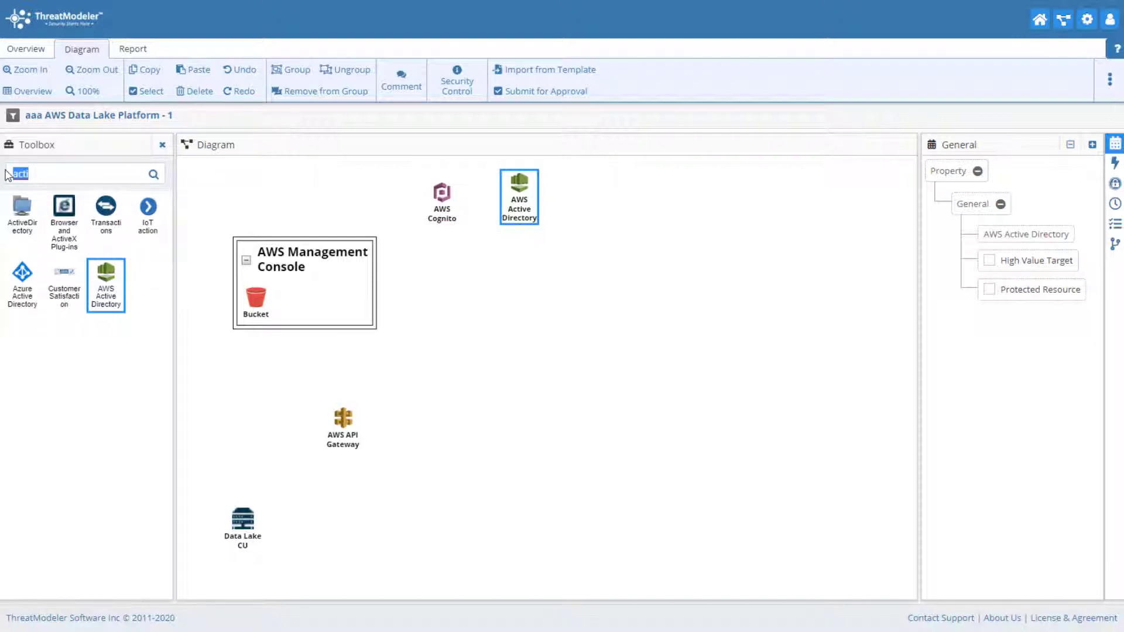
Place AWS Lambda, AWS S3, AWS DynamoDB and Glue nodes on the canvas.
left_click_drag(85, 215, 260, 378)
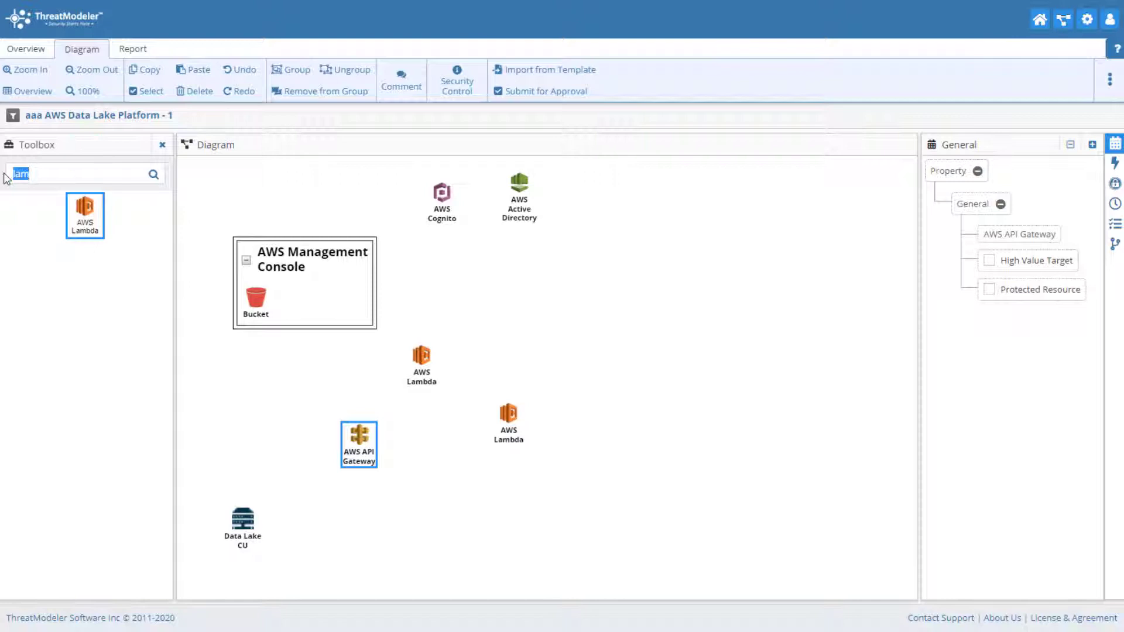
type("s3")
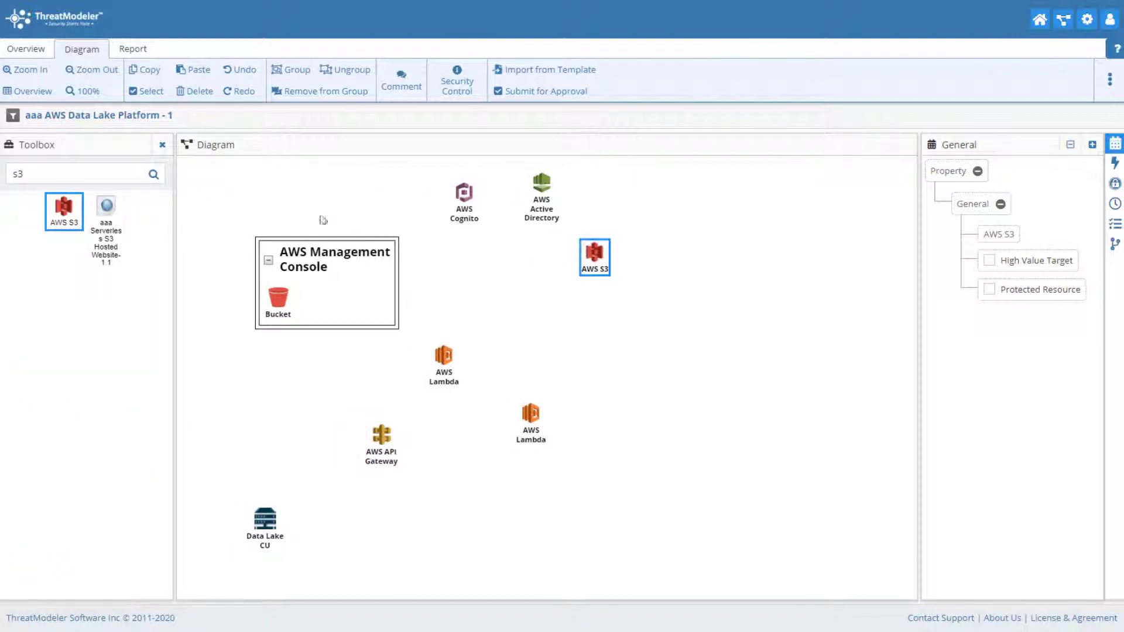
type("dyn")
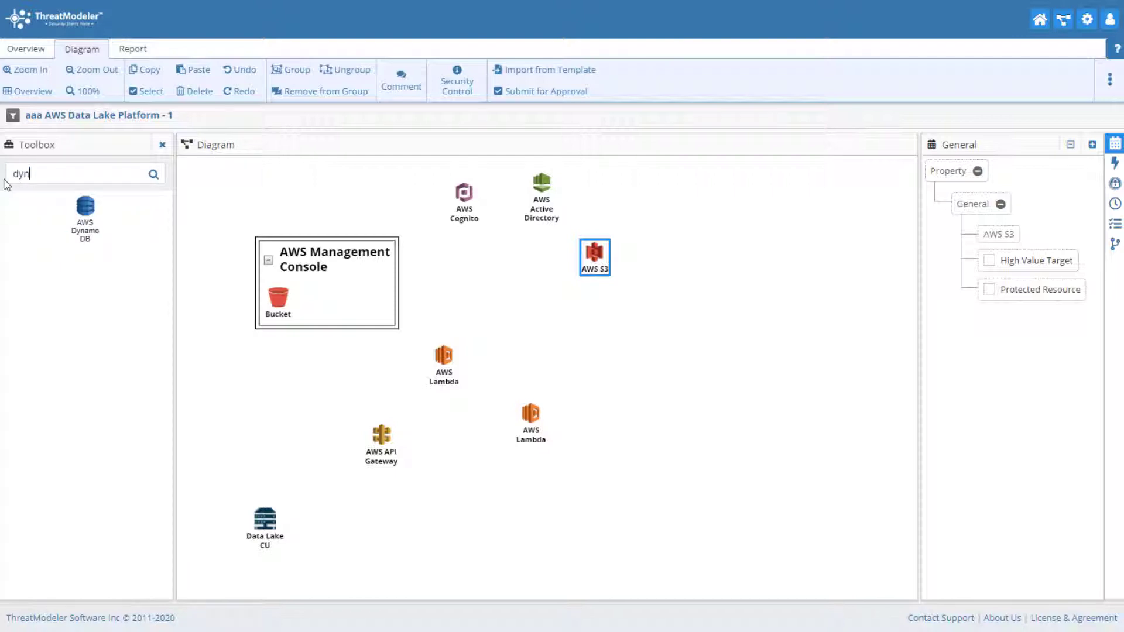
left_click_drag(85, 215, 657, 280)
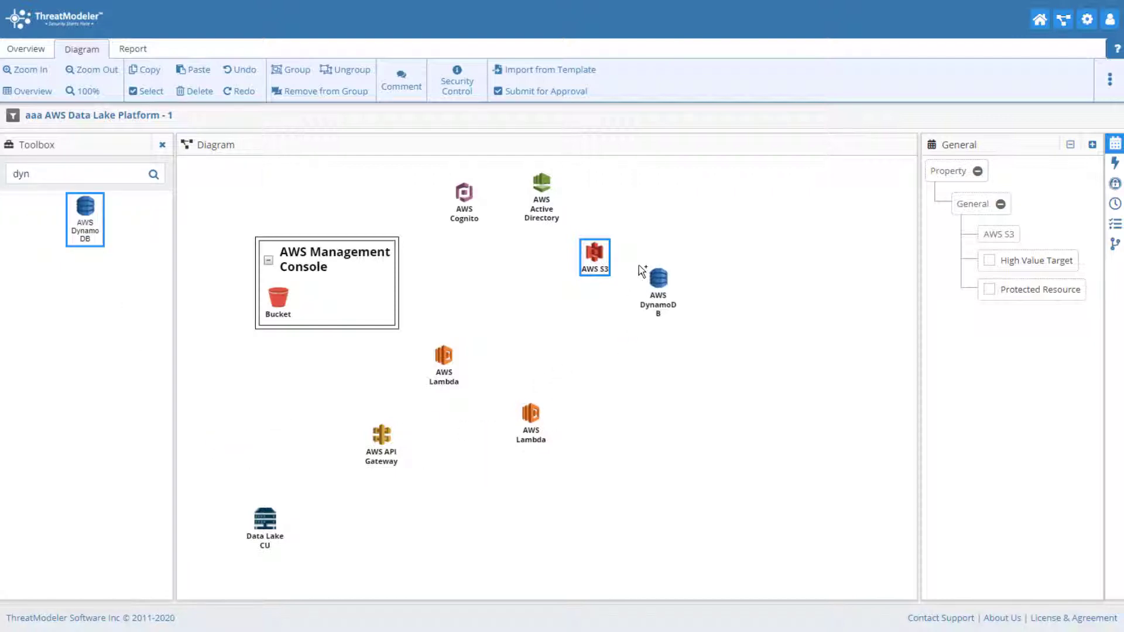
left_click(655, 274)
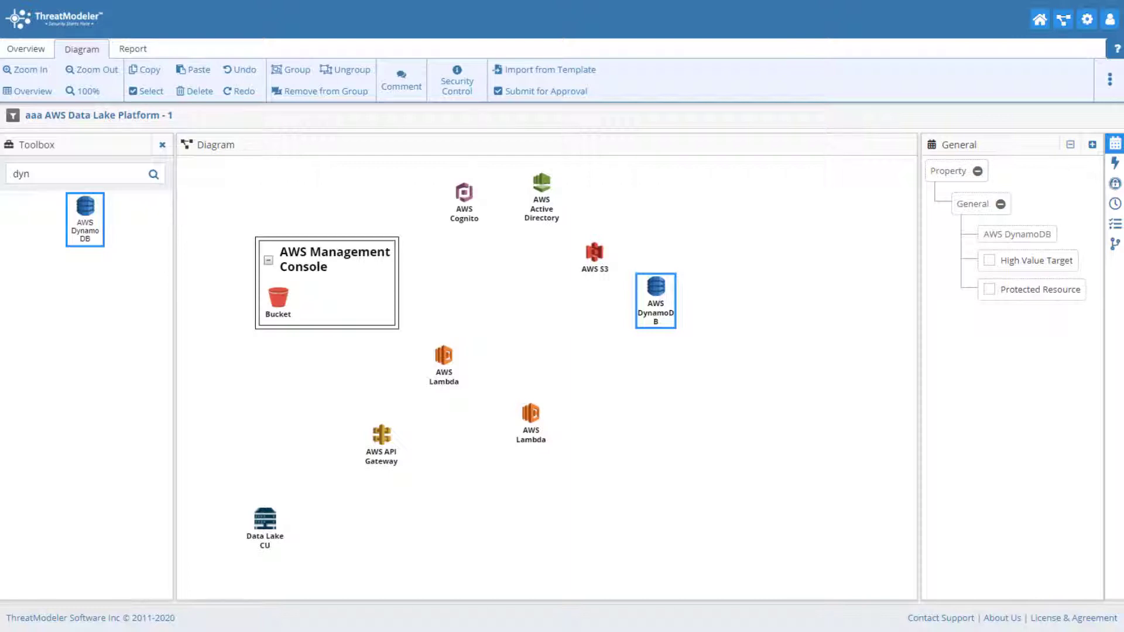
type("g")
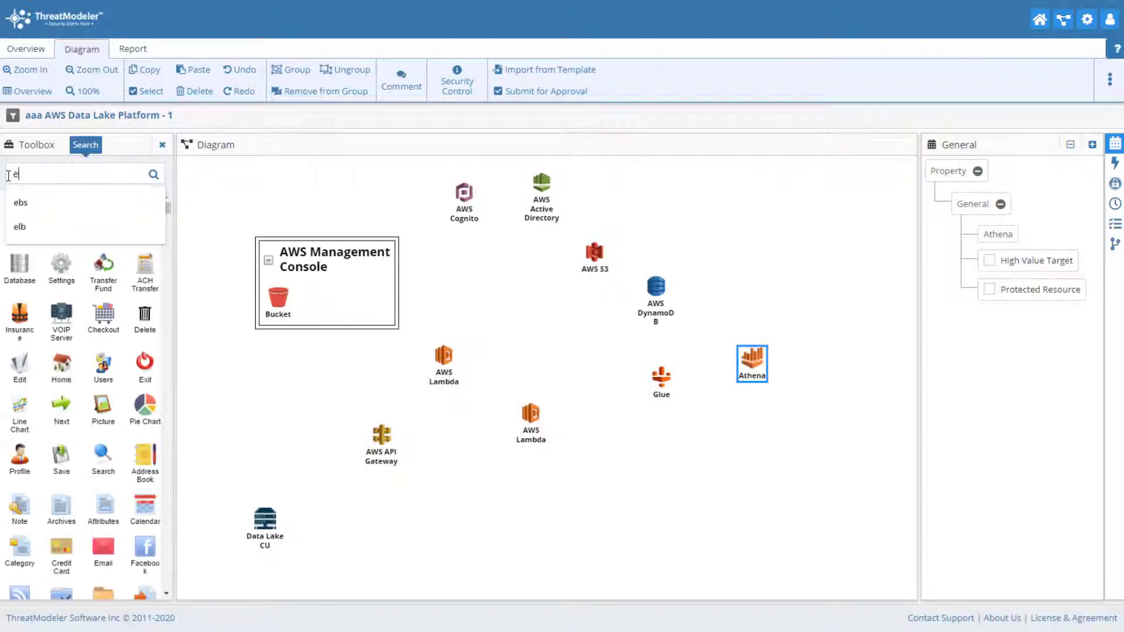
Place Elasticsearch Service, AWS CloudWatch near the bottom, and CloudWatch Events.
type("las")
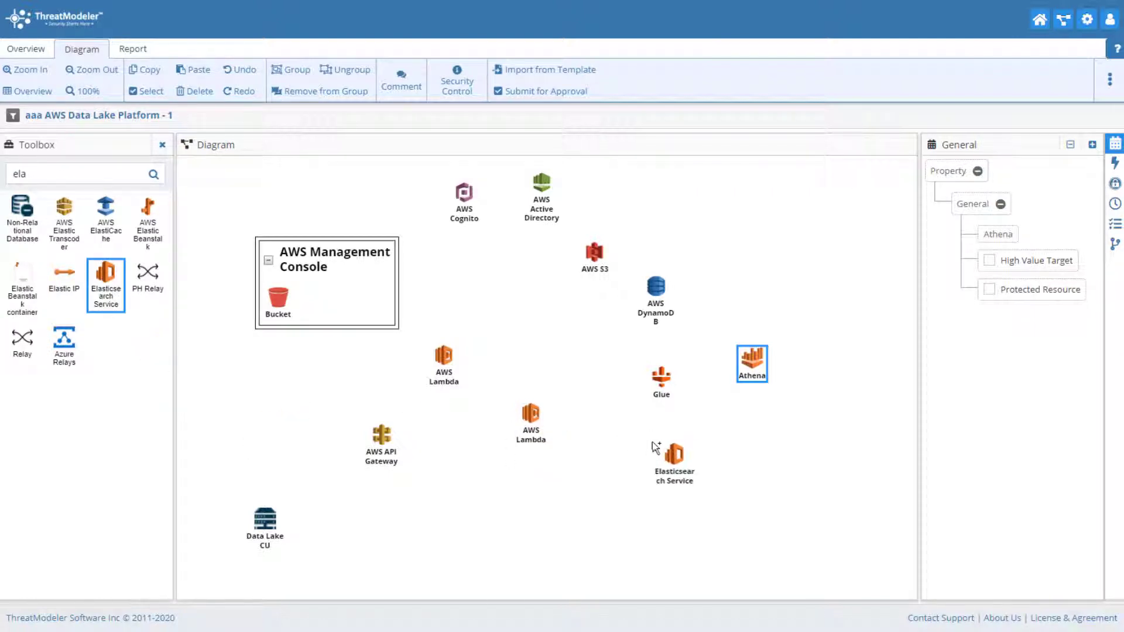
left_click(673, 459)
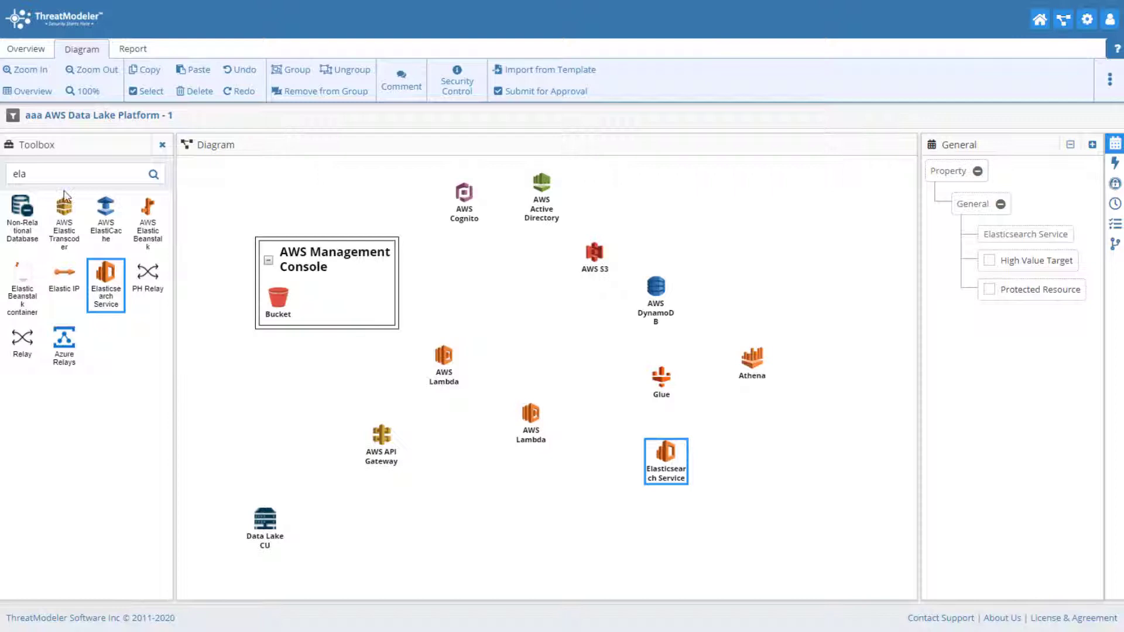
type("clou")
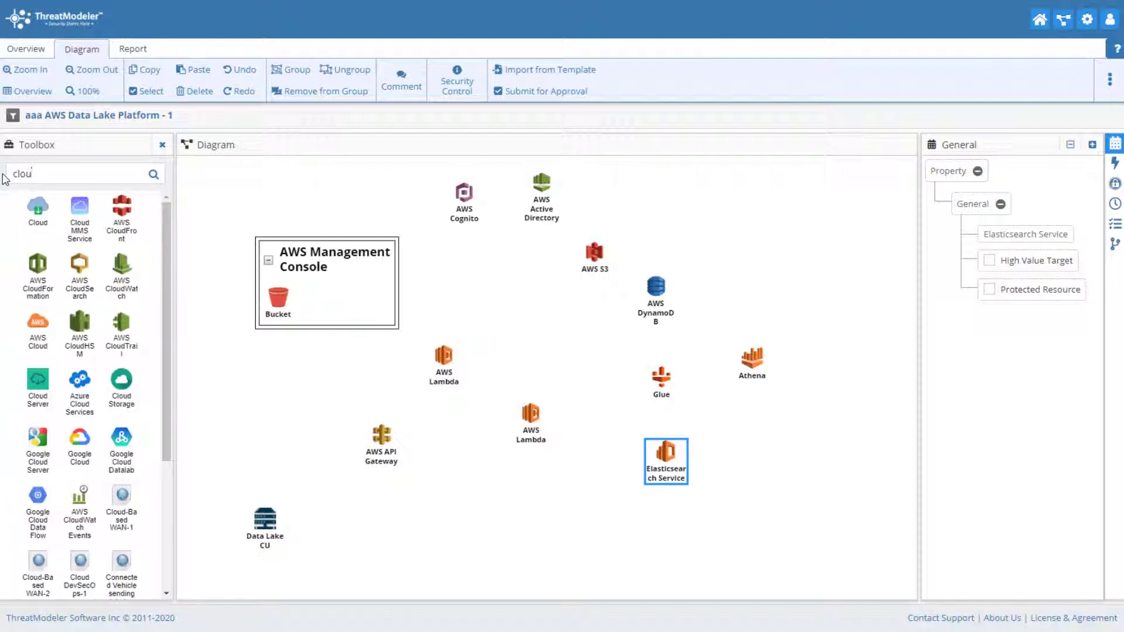
left_click_drag(122, 276, 294, 452)
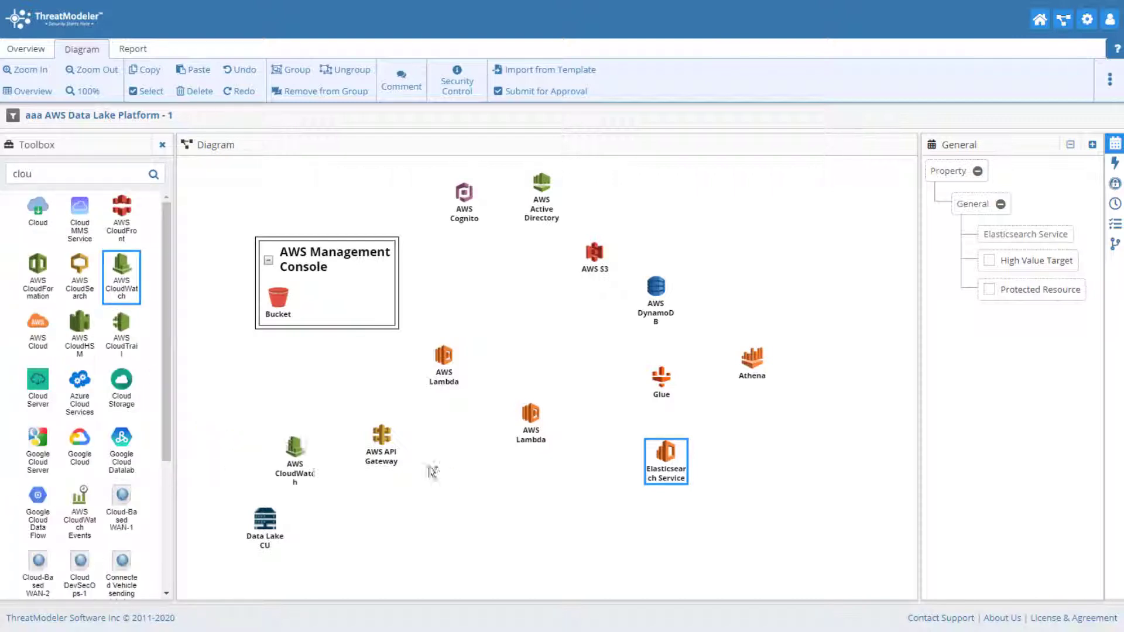
left_click_drag(294, 460, 601, 538)
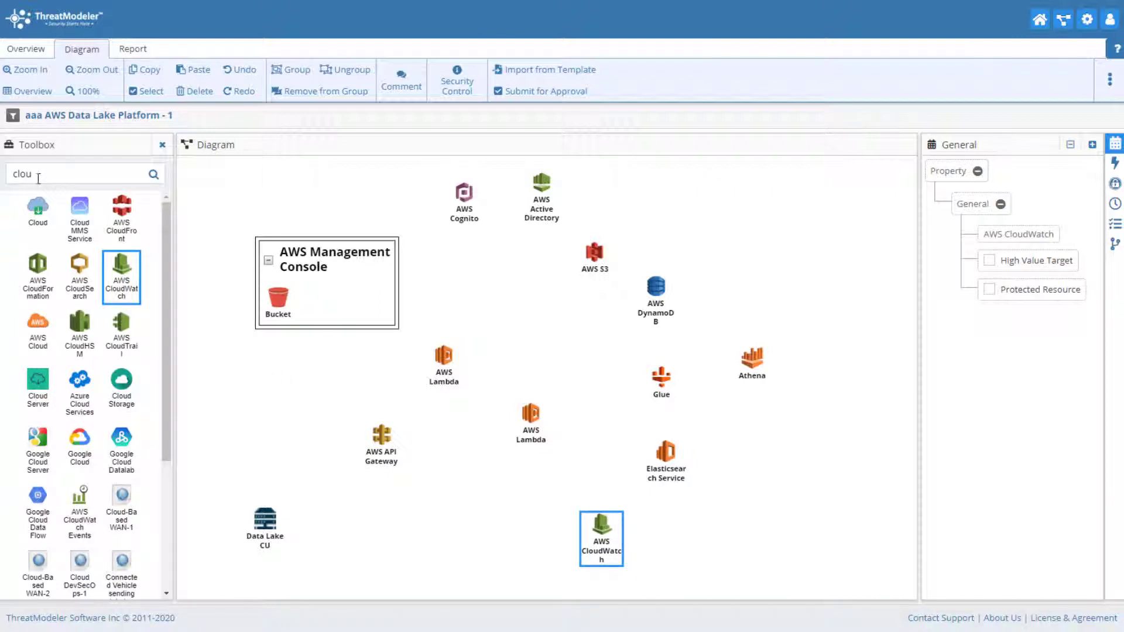
type("ev")
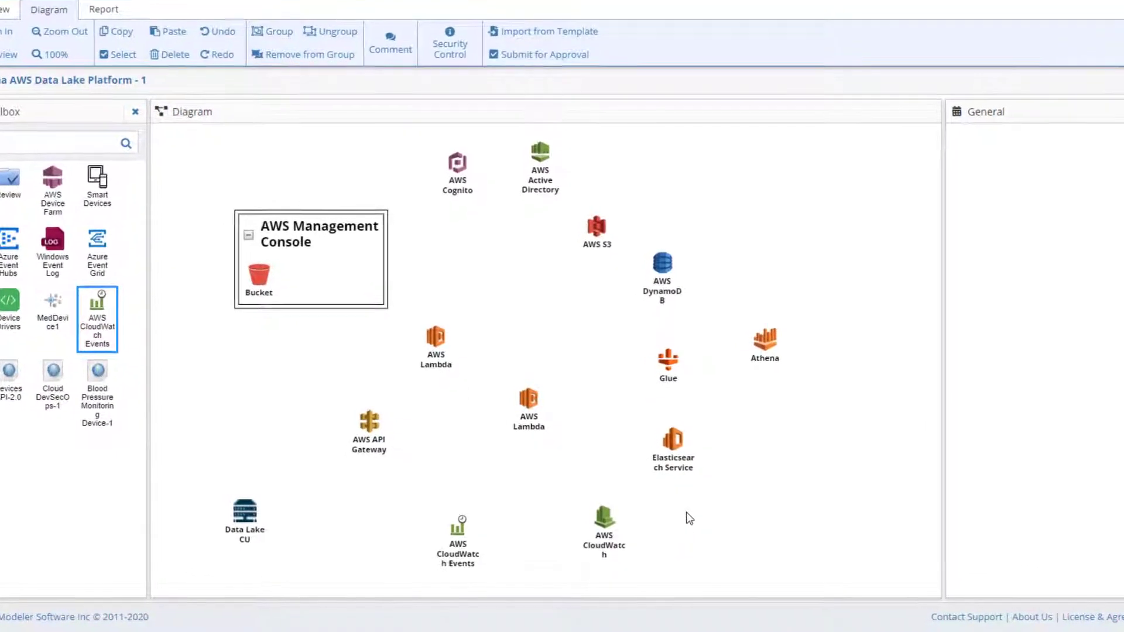
Connect Data Lake CU to AWS API Gateway with a REST API flow among the HTTPS links.
scroll("down", 3)
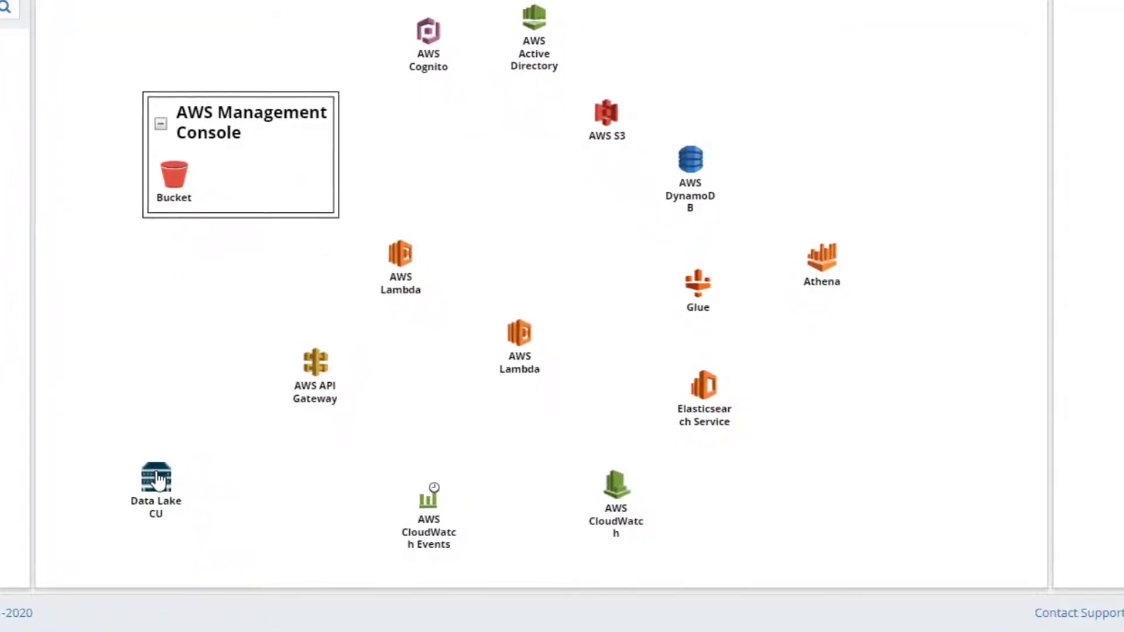
left_click_drag(156, 475, 314, 362)
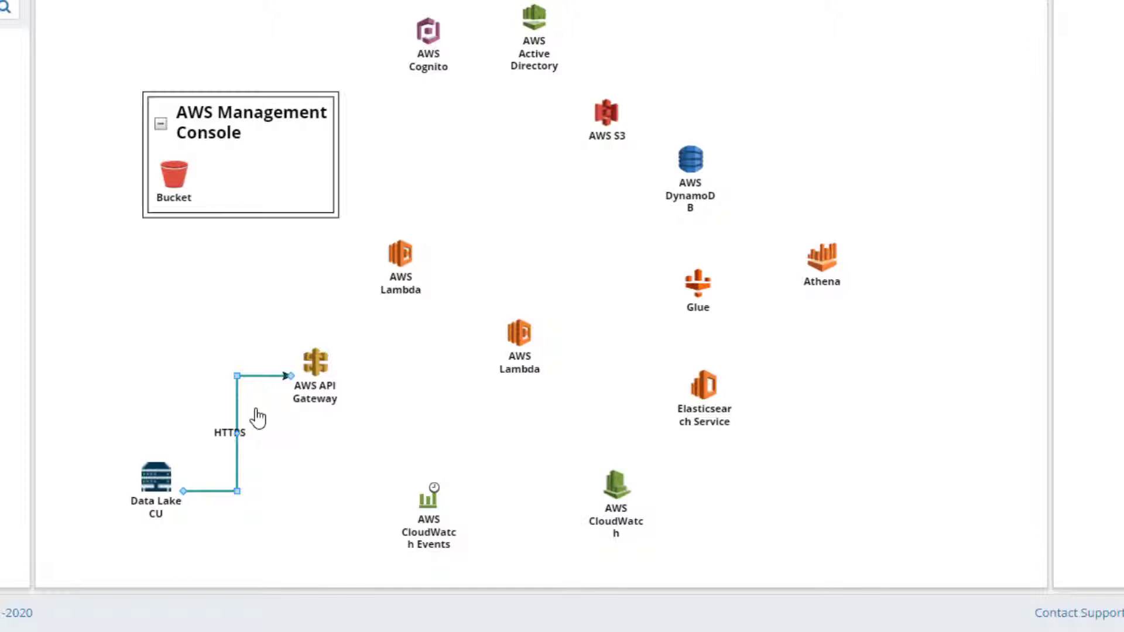
mouse_move(257, 378)
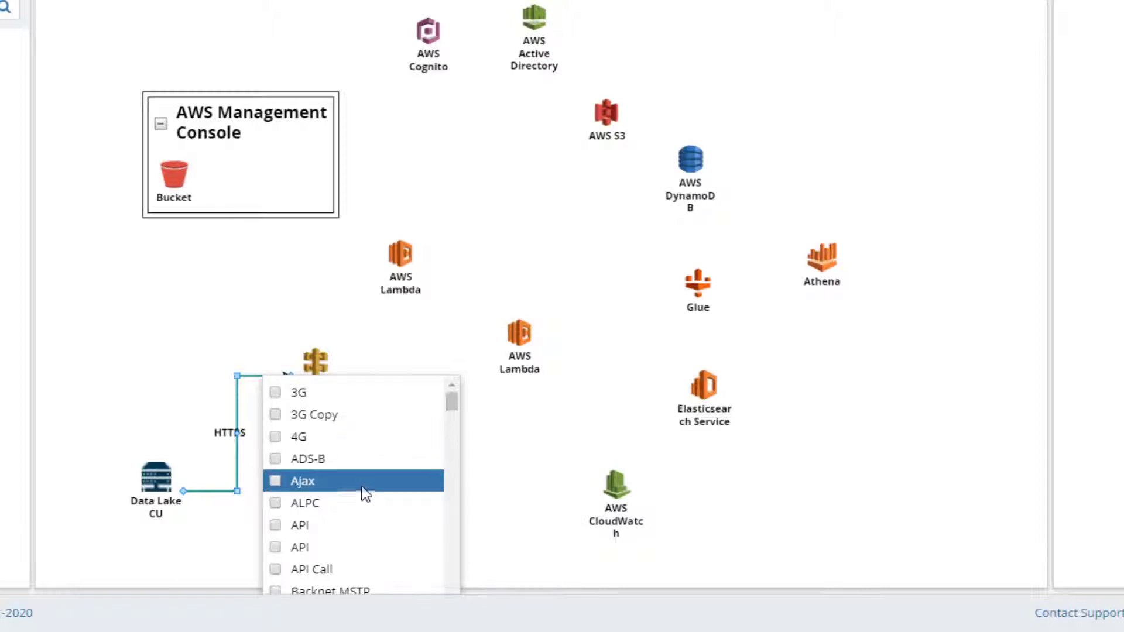
scroll("down", 3)
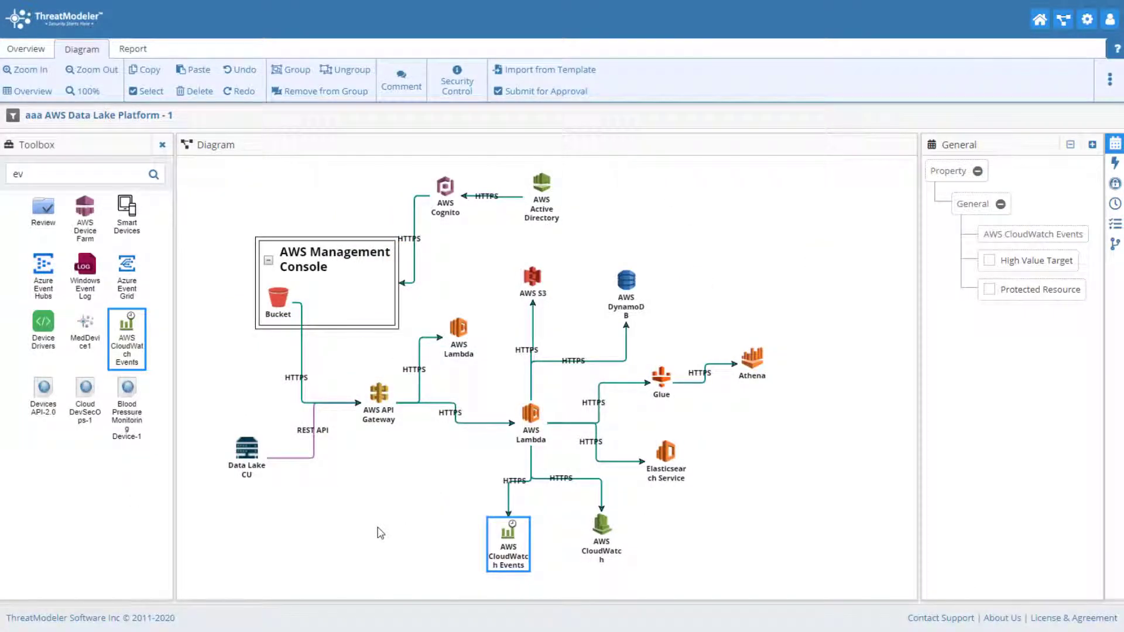
Select AWS Active Directory and add the Form widget to it.
left_click(692, 507)
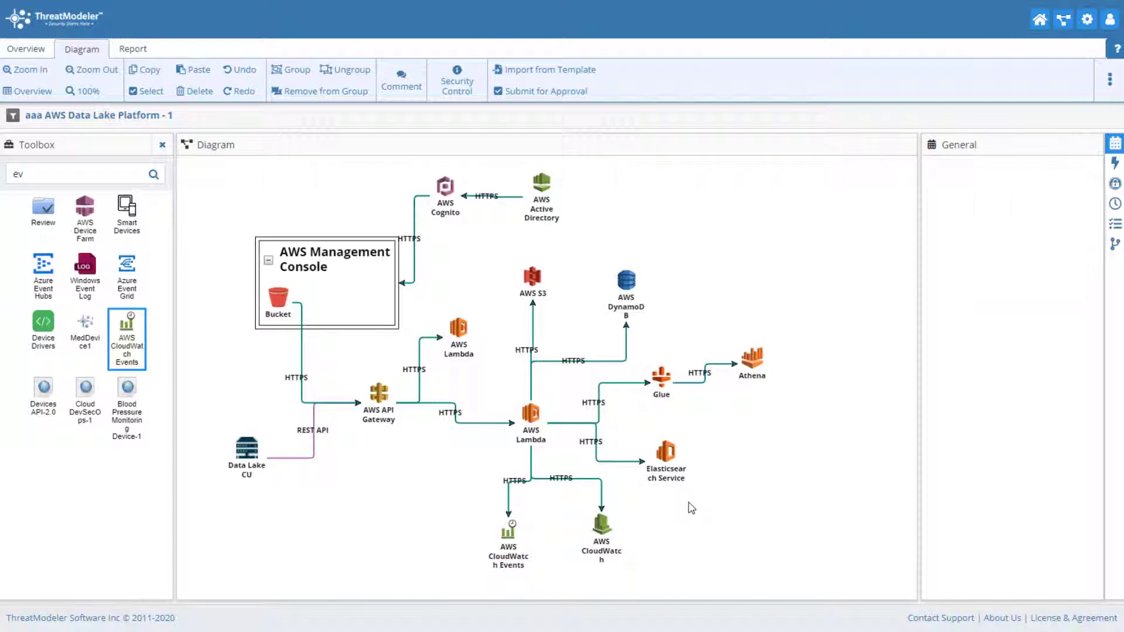
mouse_move(579, 206)
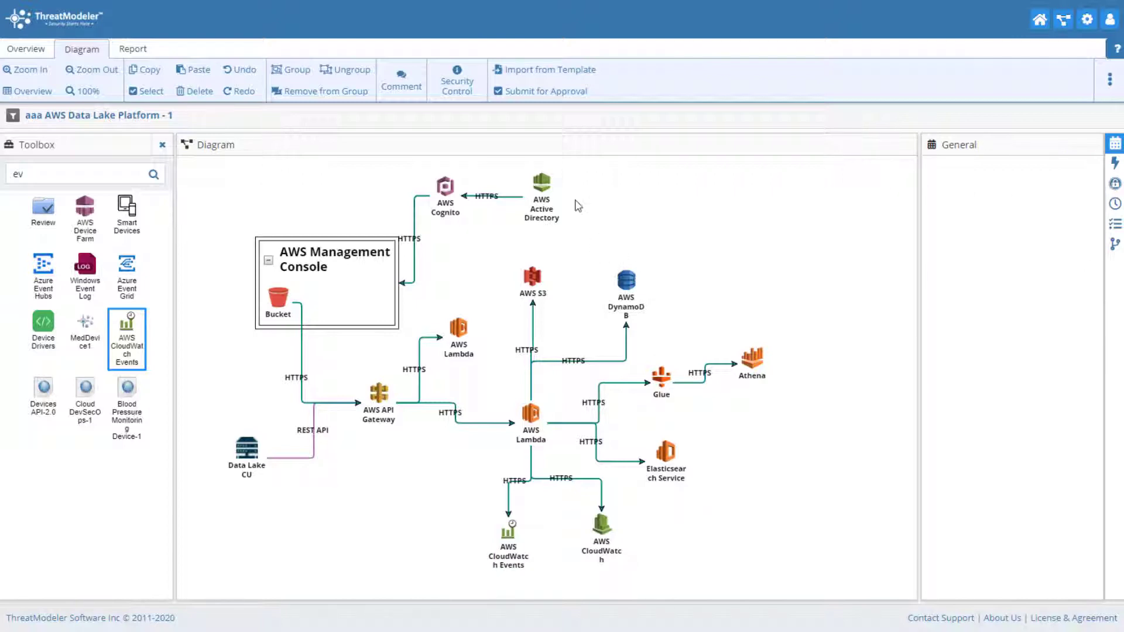
left_click(538, 186)
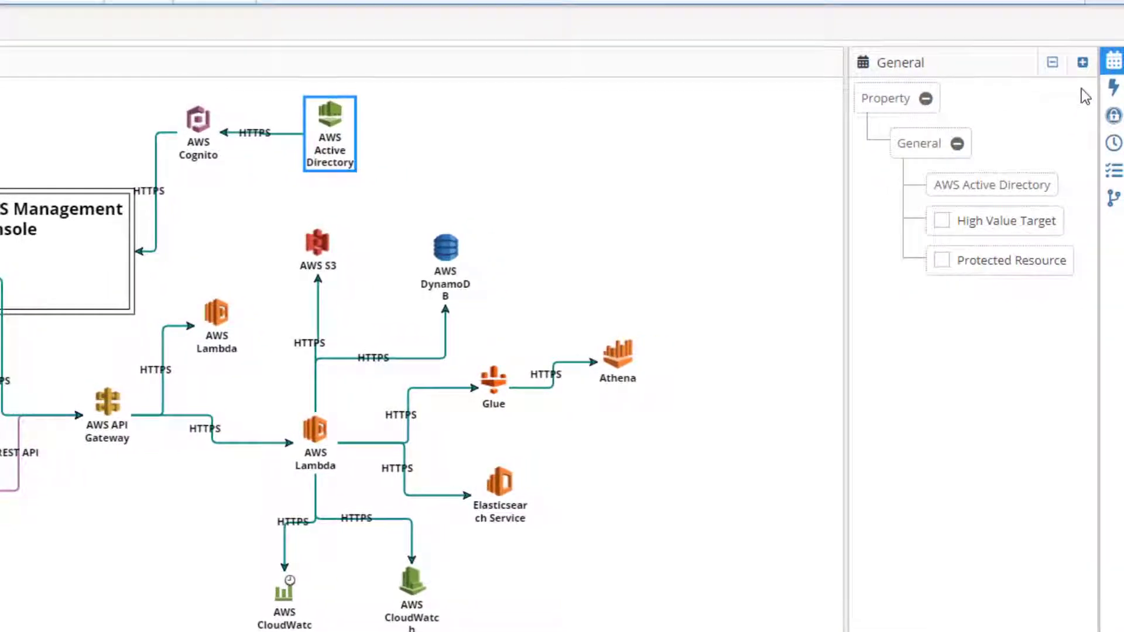
mouse_move(1082, 62)
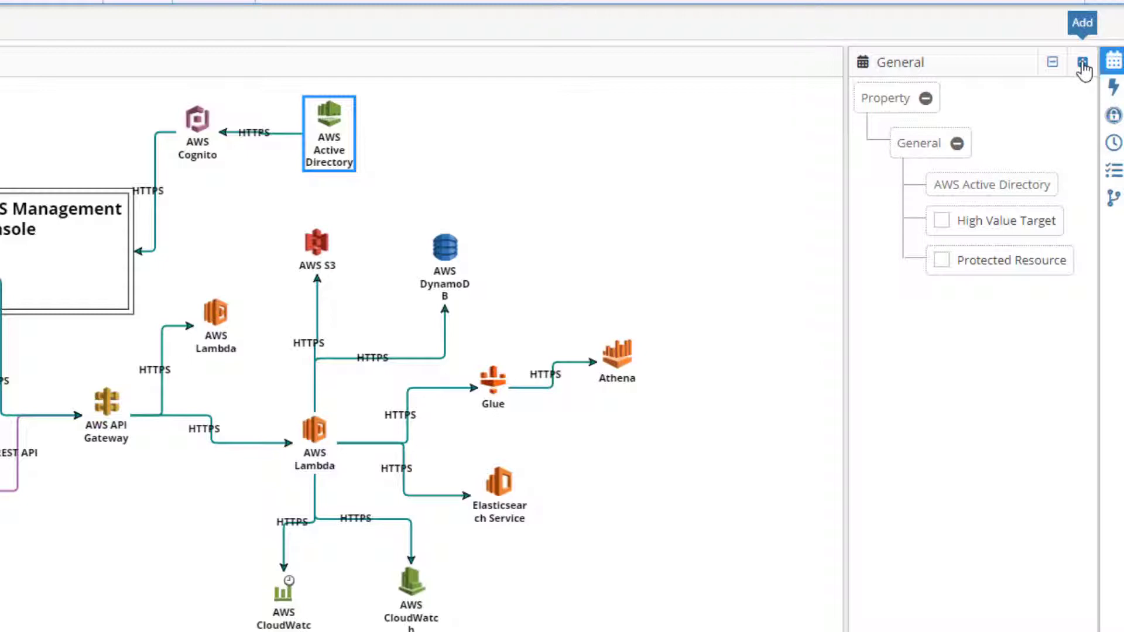
left_click(1082, 62)
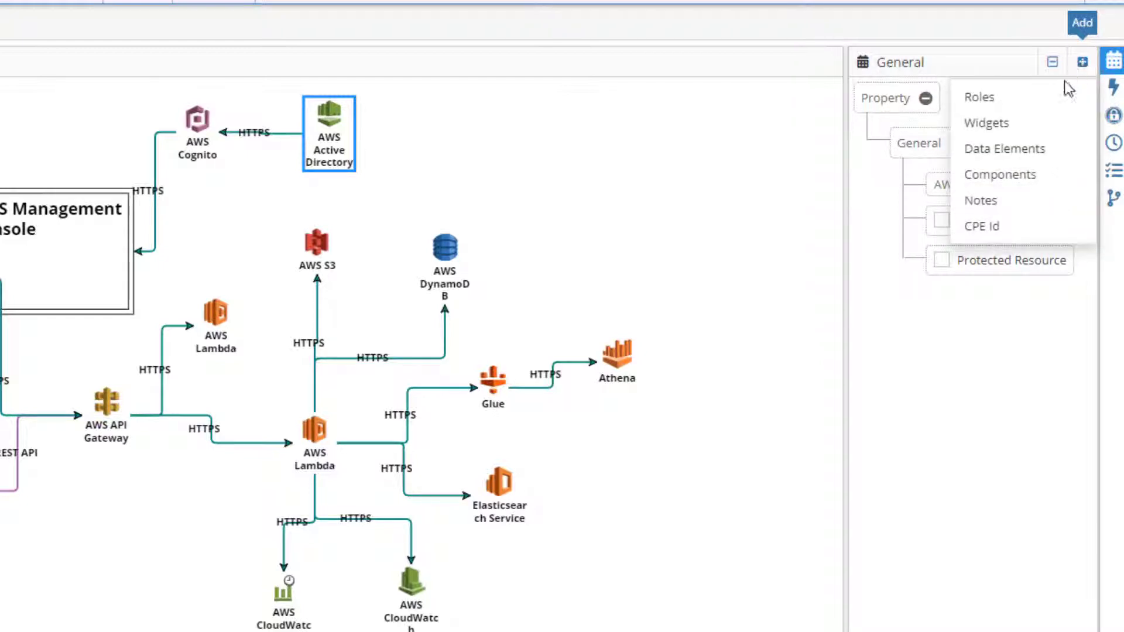
left_click(986, 123)
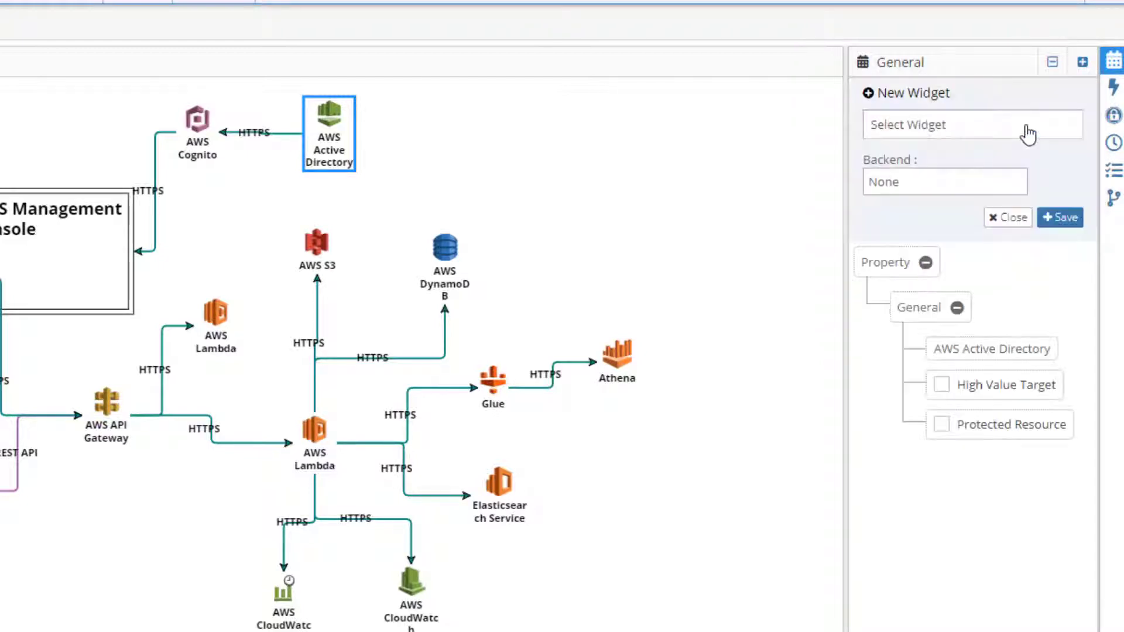
left_click(972, 124)
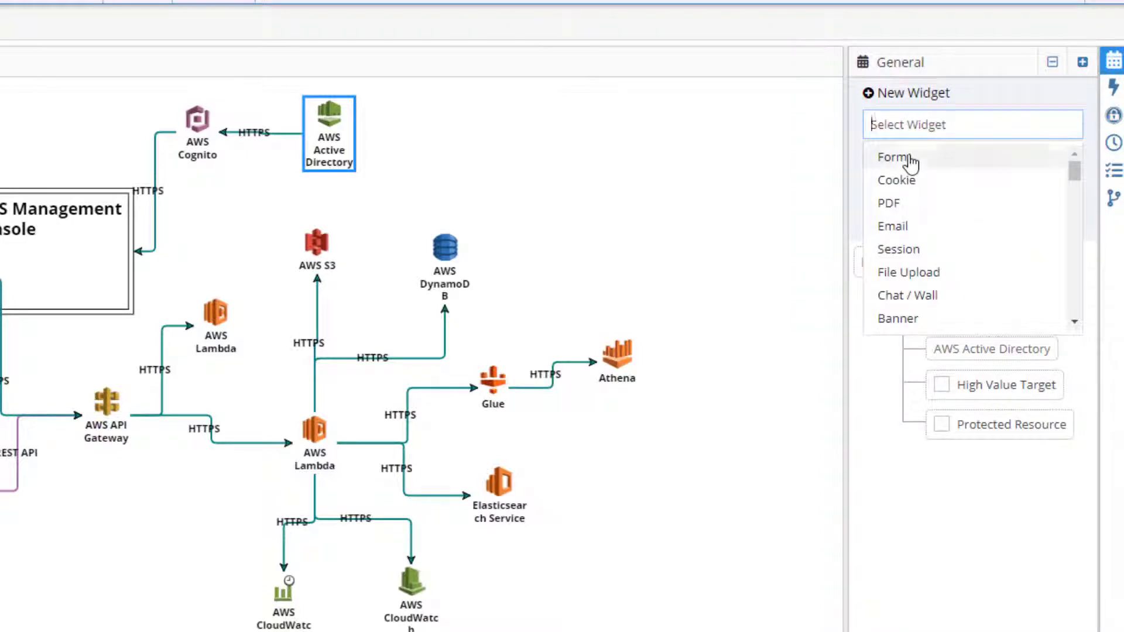
left_click(893, 157)
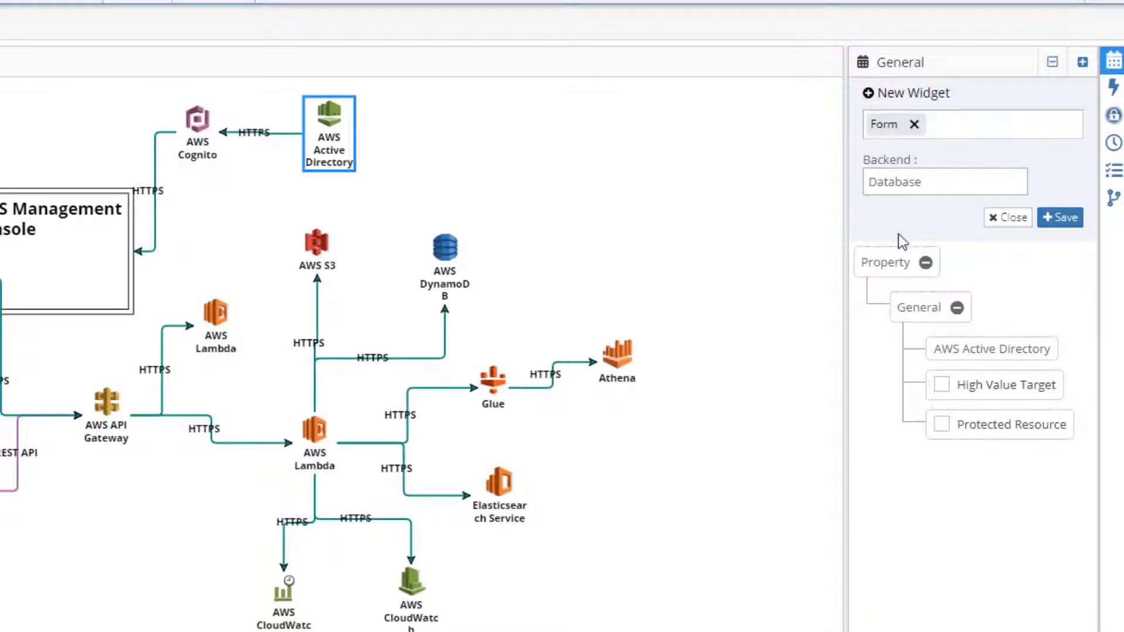
left_click(1083, 62)
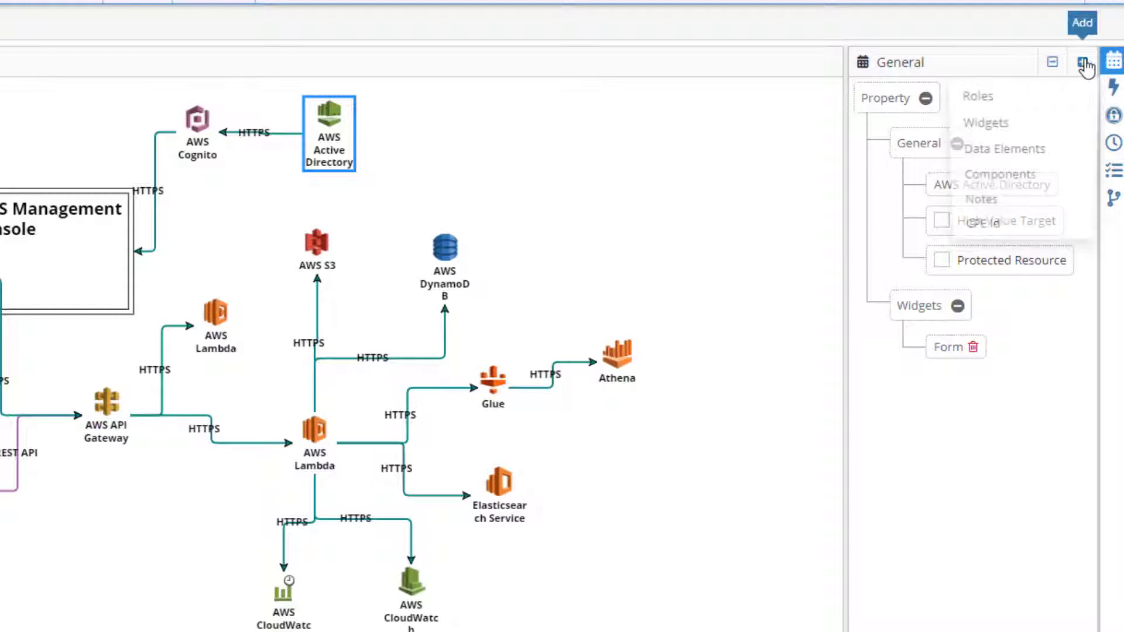
Add Cookie and Session widgets plus User Name and Password data elements.
left_click(1082, 62)
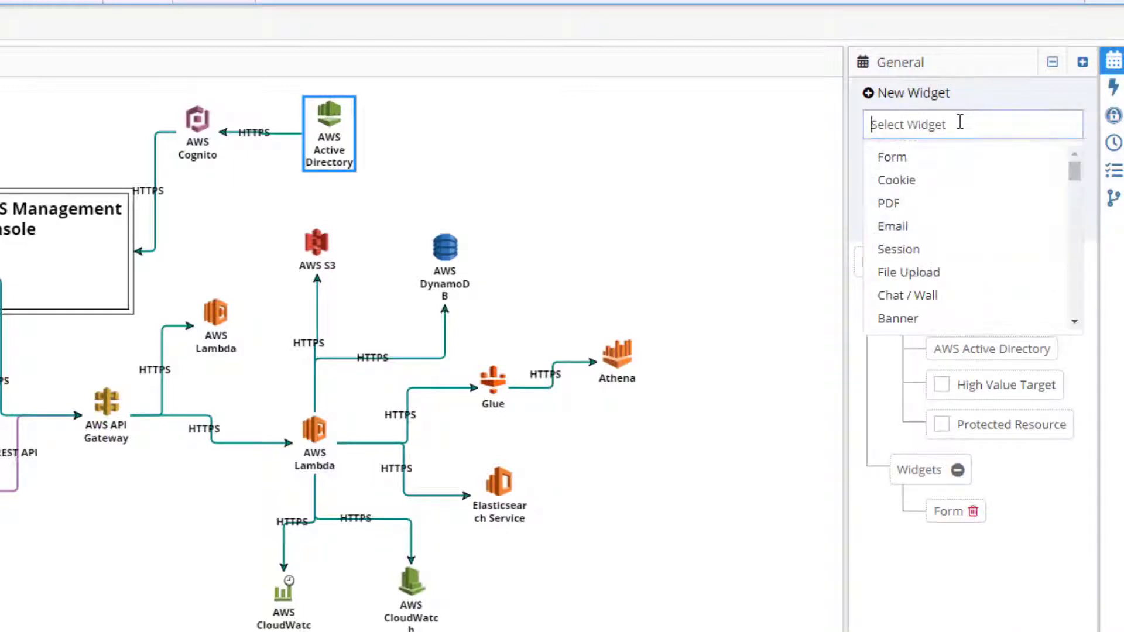
type("s")
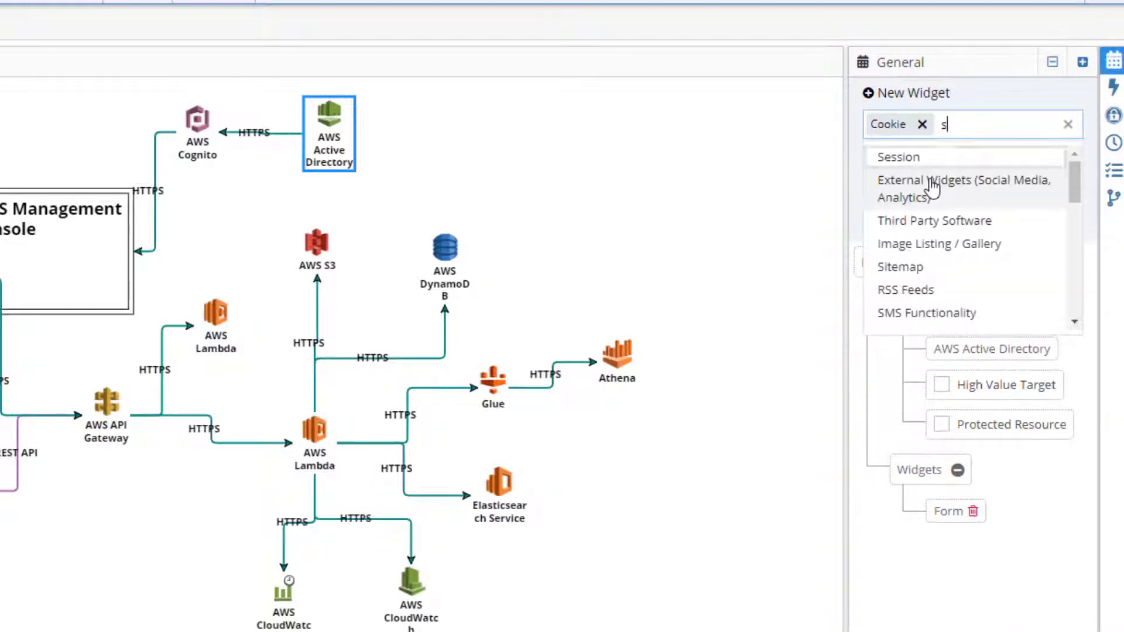
left_click(897, 156)
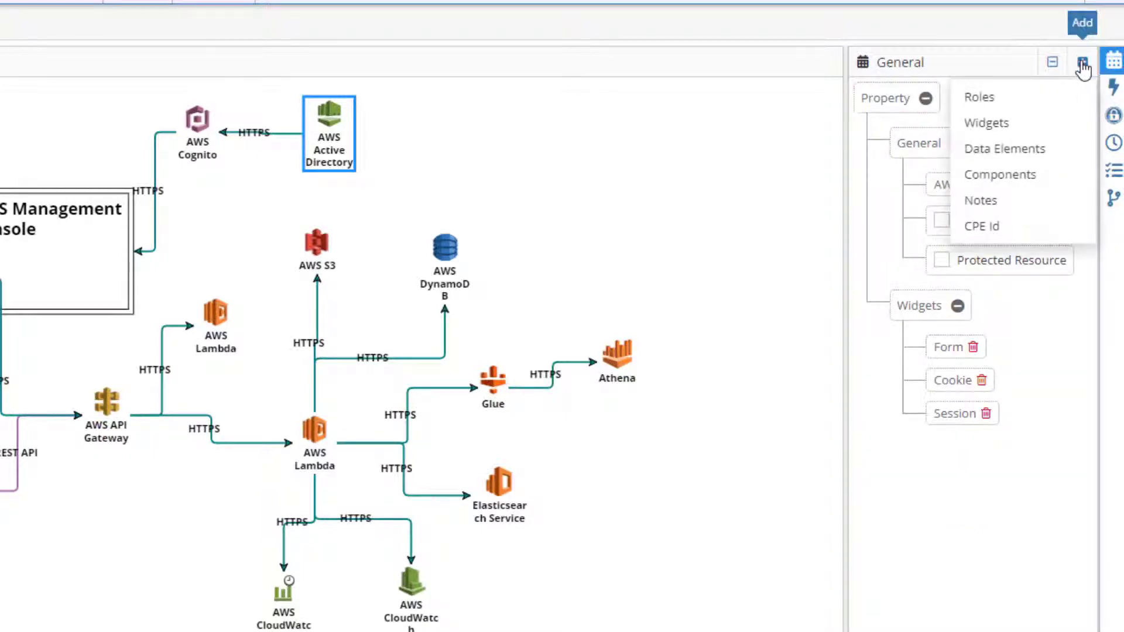
left_click(1005, 148)
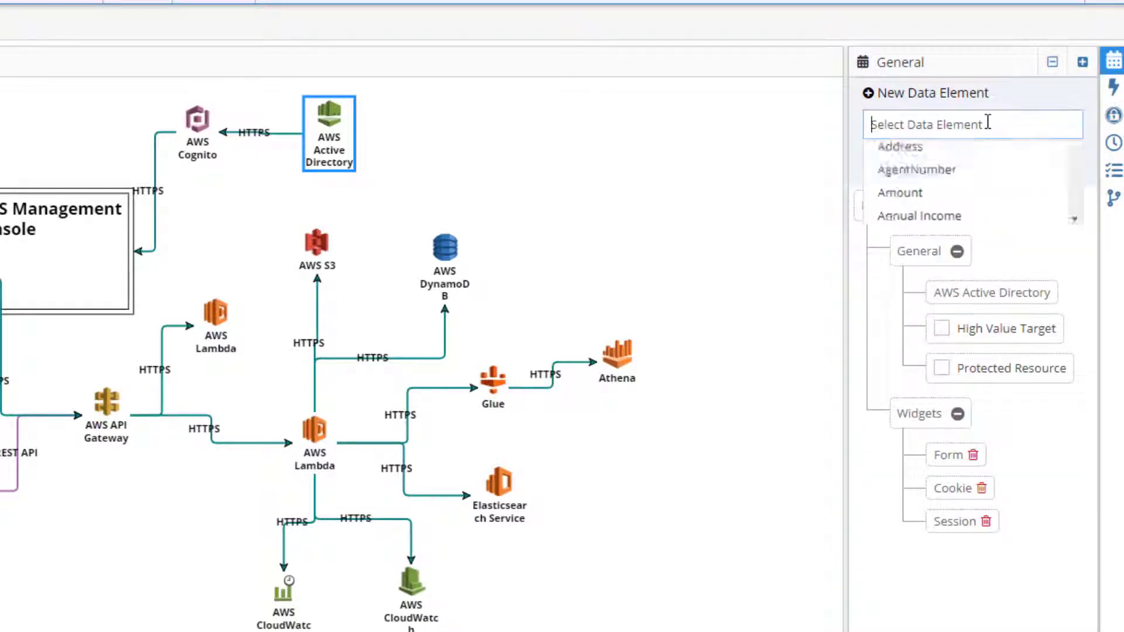
type("user")
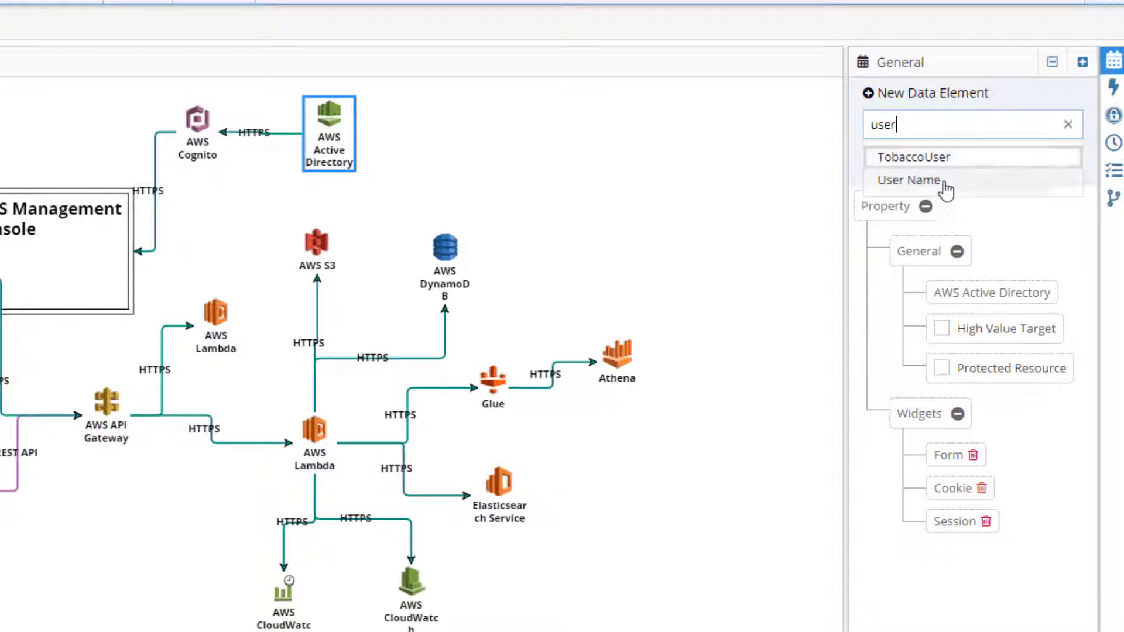
type("pas")
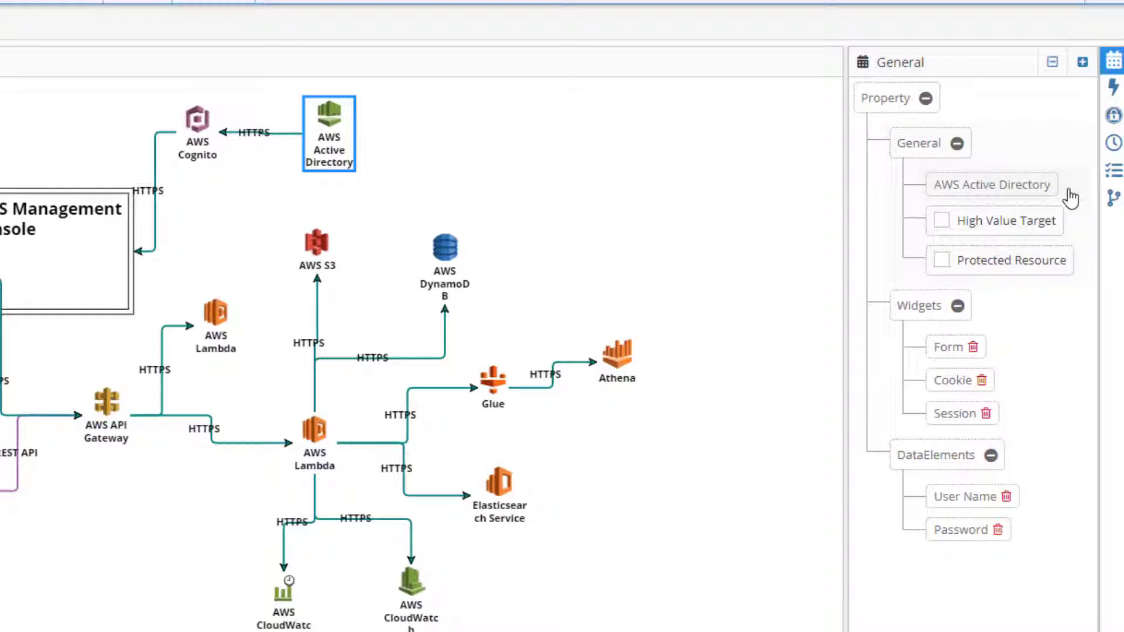
Add the MetaData data element to AWS DynamoDB and save it.
left_click(445, 257)
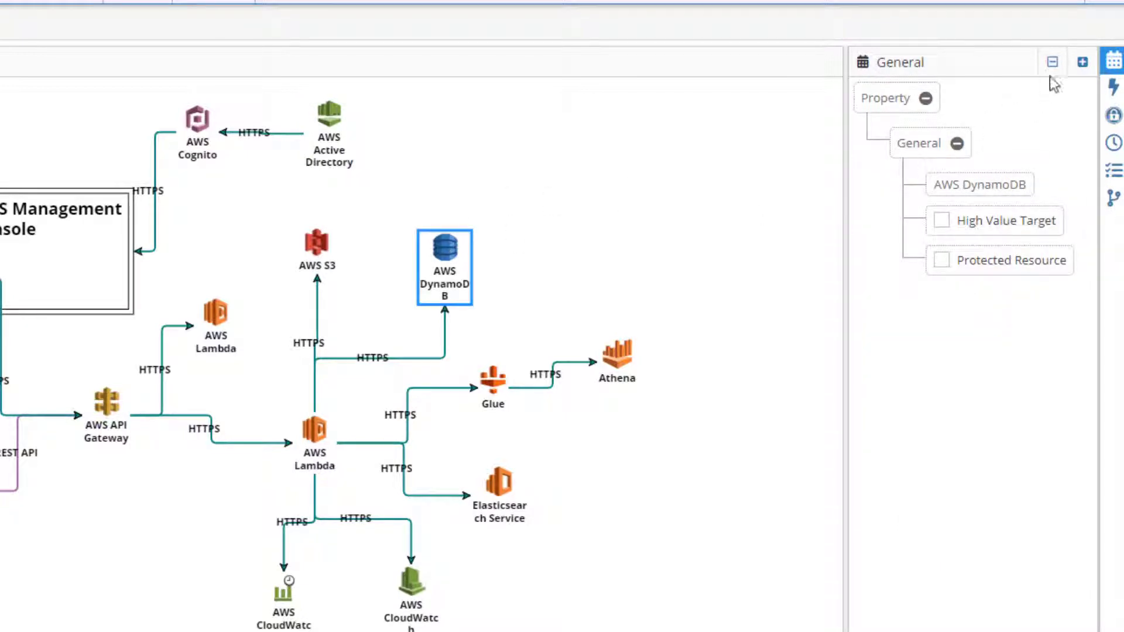
left_click(1082, 62)
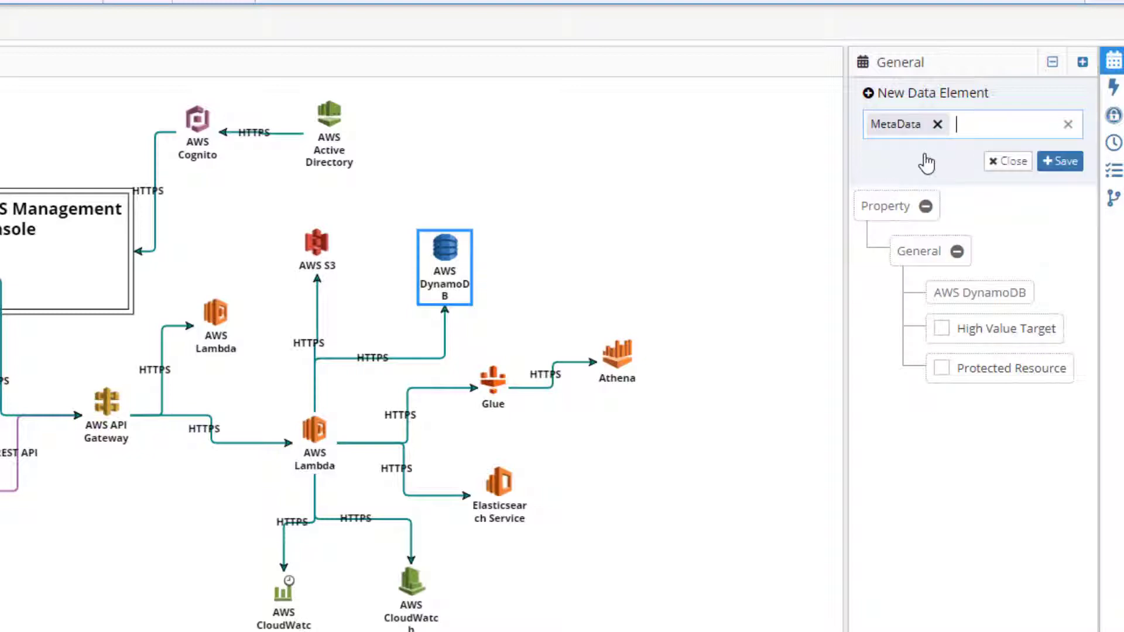
left_click(1007, 161)
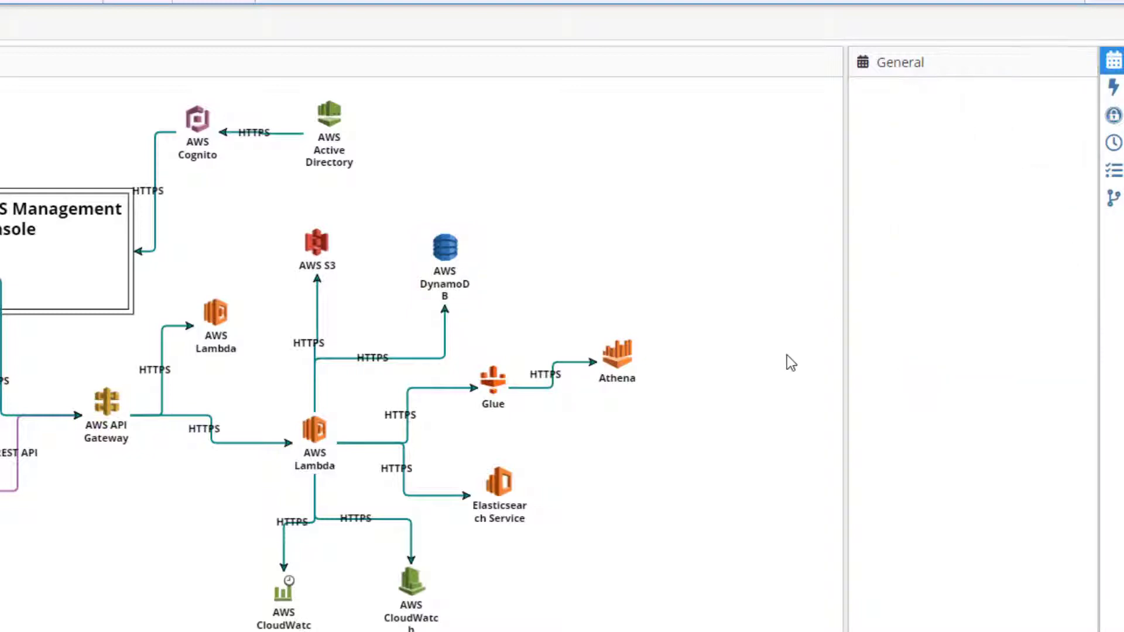
Add a Form widget with Database backend to Elasticsearch Service.
left_click(500, 494)
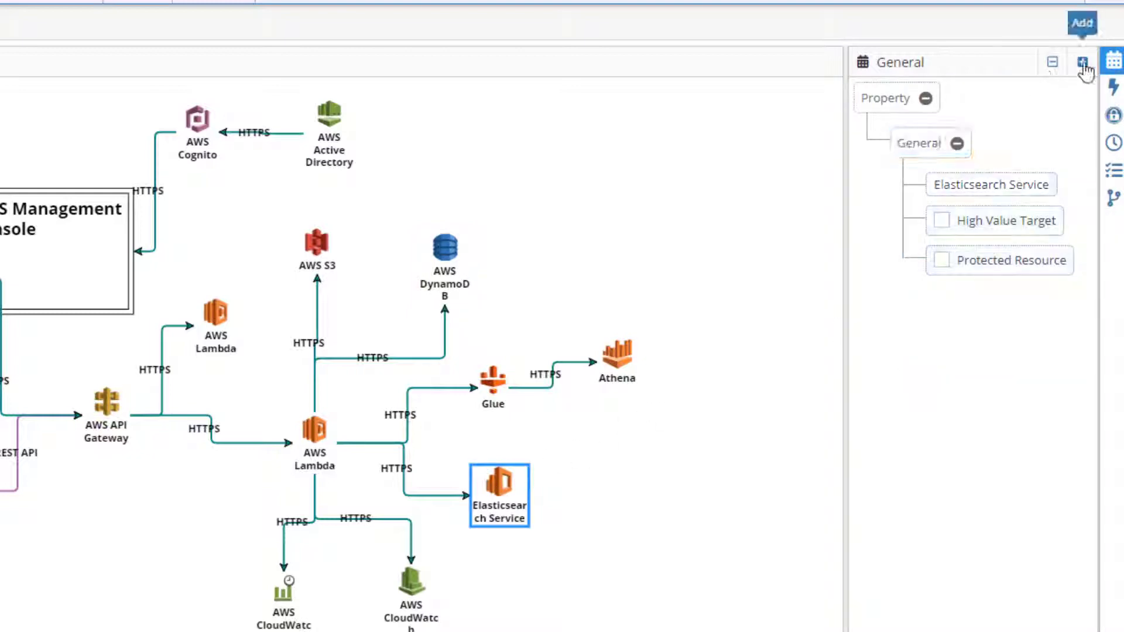
left_click(1082, 62)
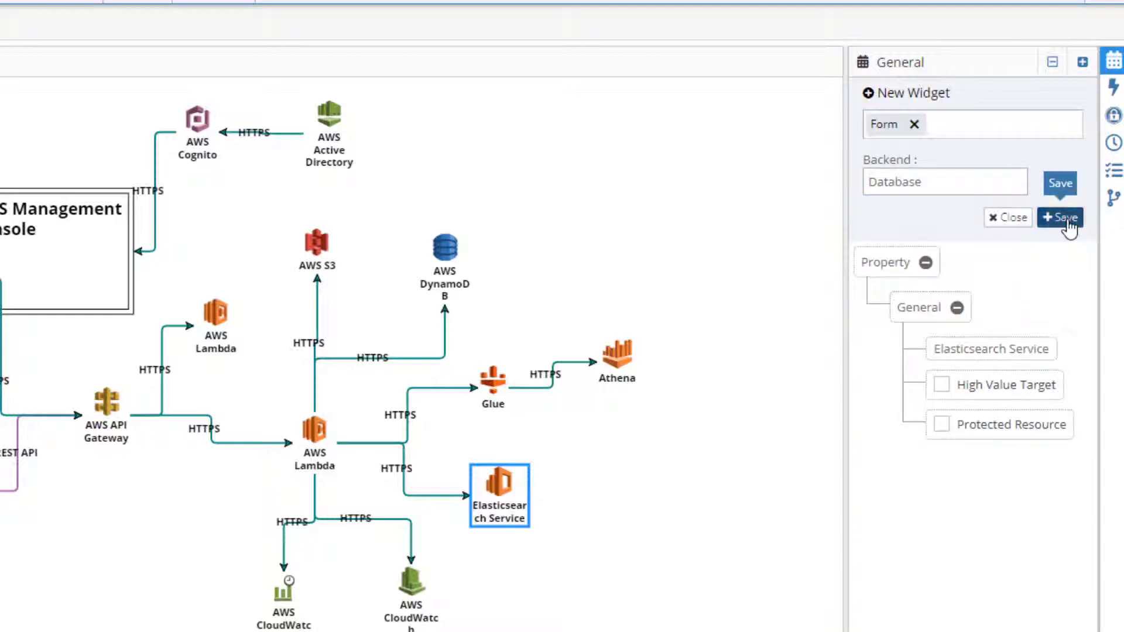
left_click(1061, 218)
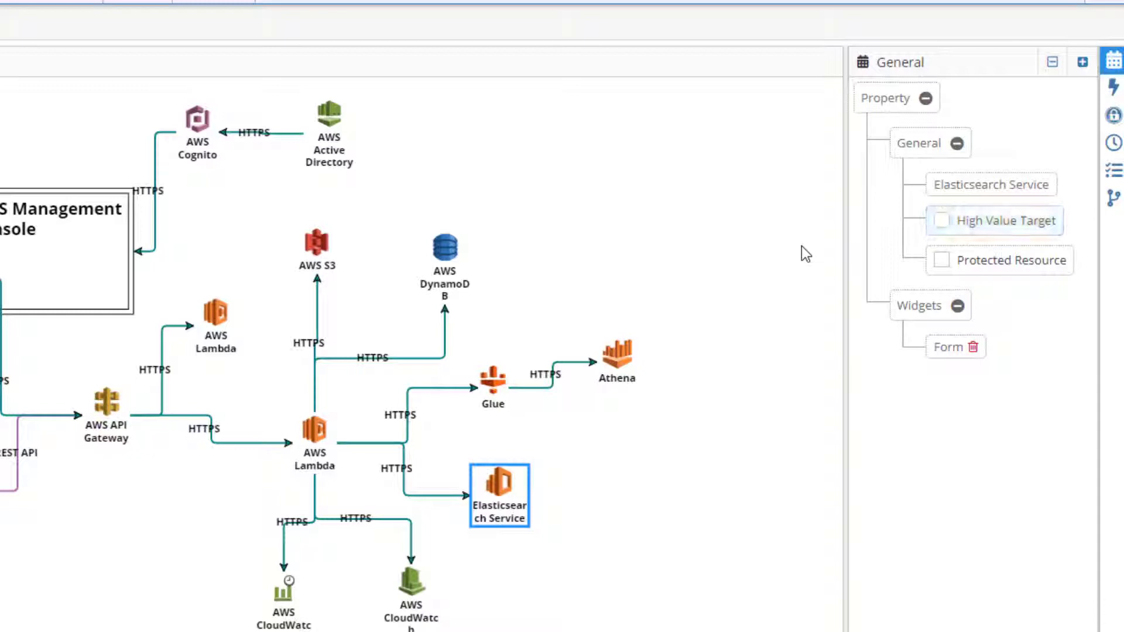
mouse_move(740, 278)
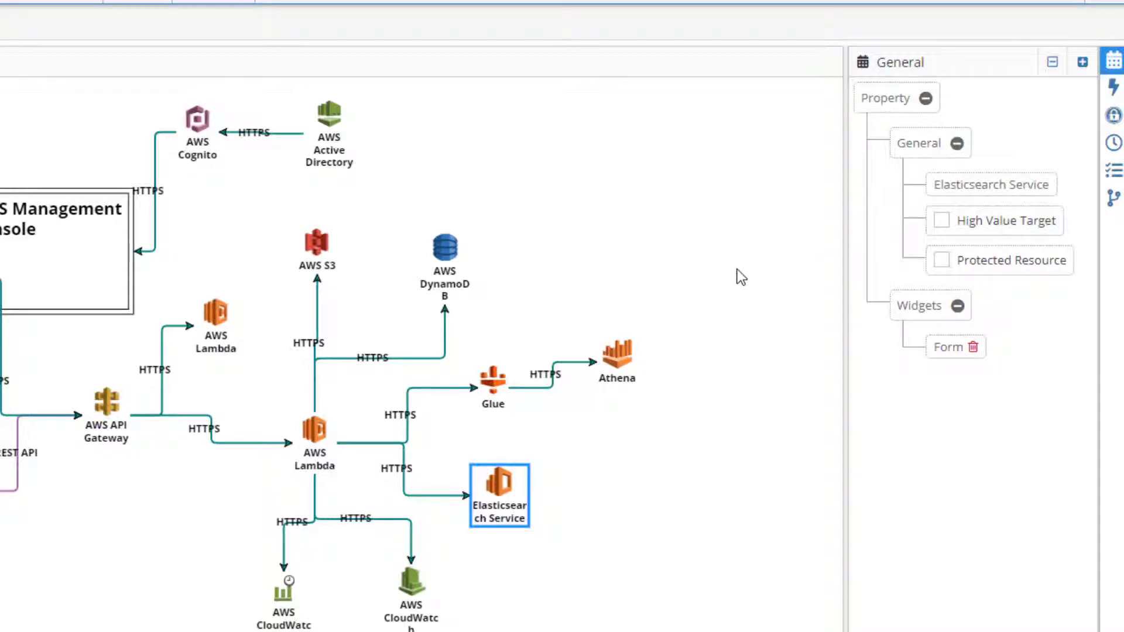
mouse_move(686, 311)
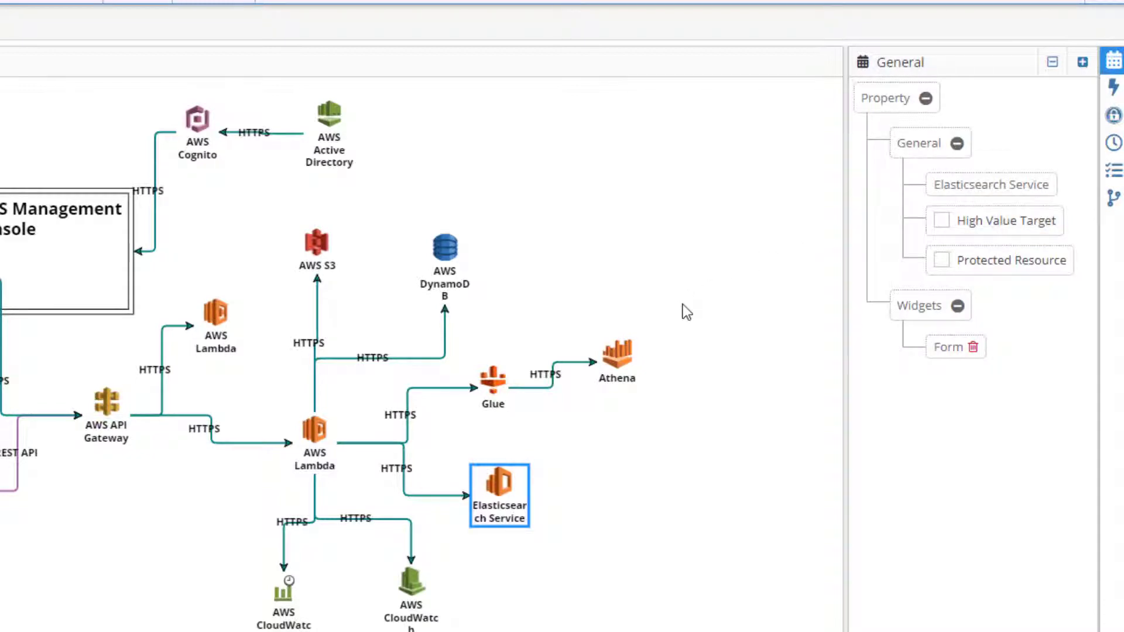
mouse_move(420, 291)
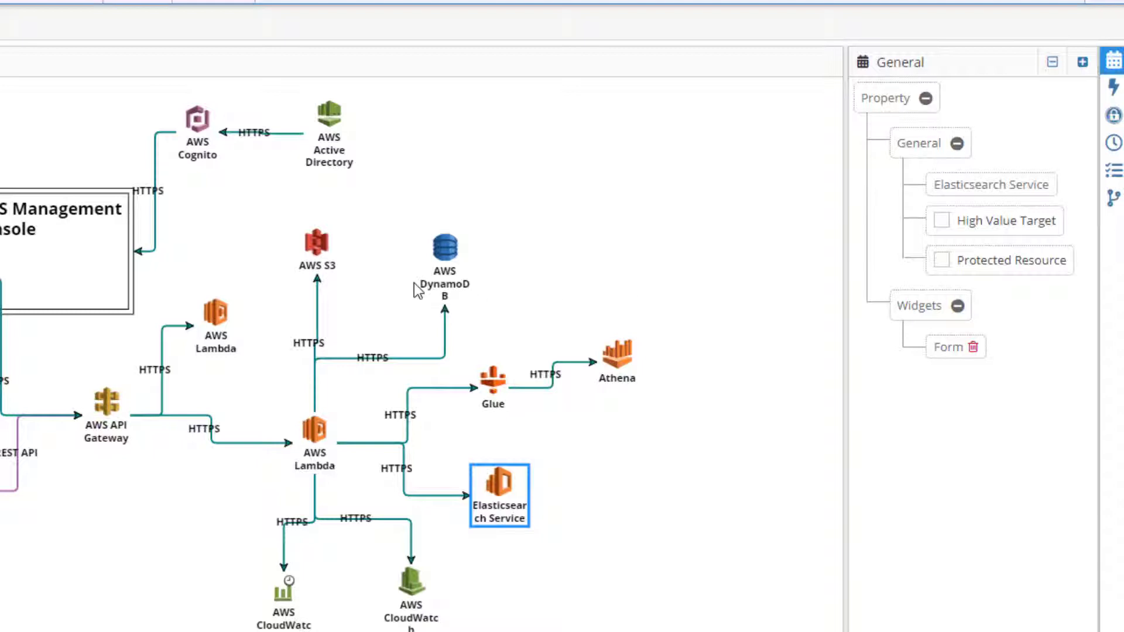
mouse_move(328, 261)
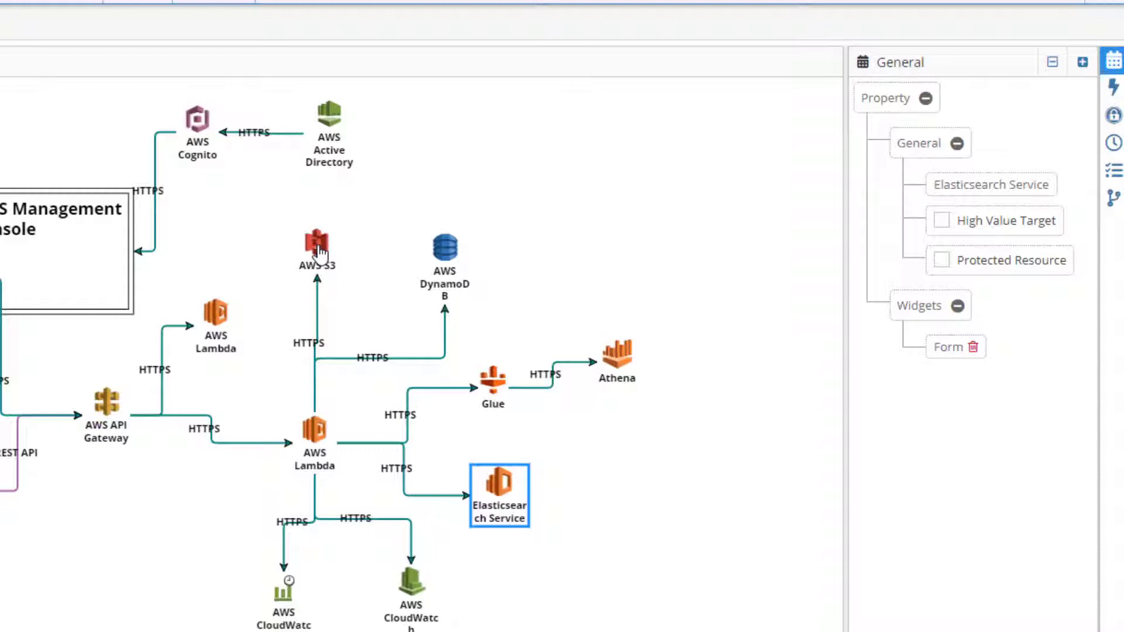
Set AWS S3's Special Personal Data and Personal Data attributes to YES and update.
right_click(316, 244)
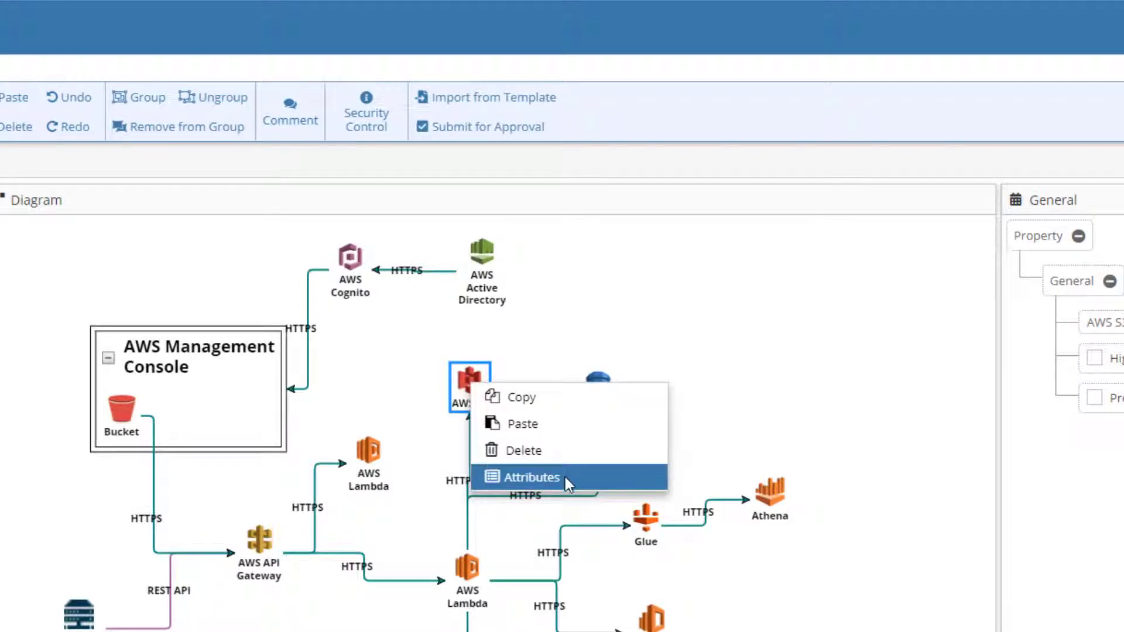
left_click(532, 477)
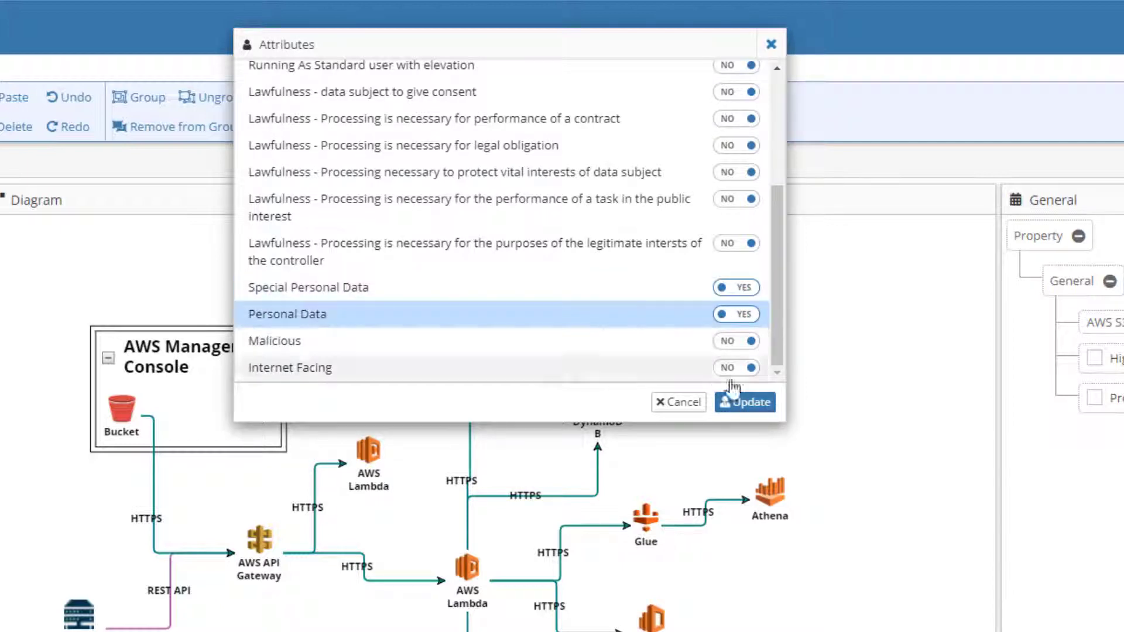
left_click(745, 401)
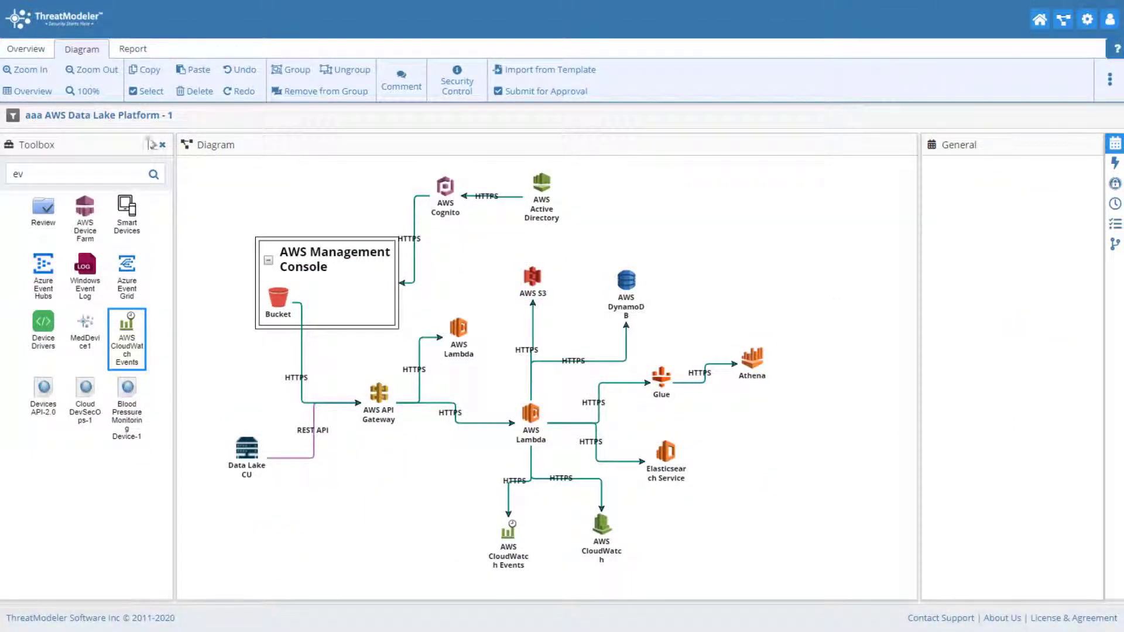
left_click(26, 43)
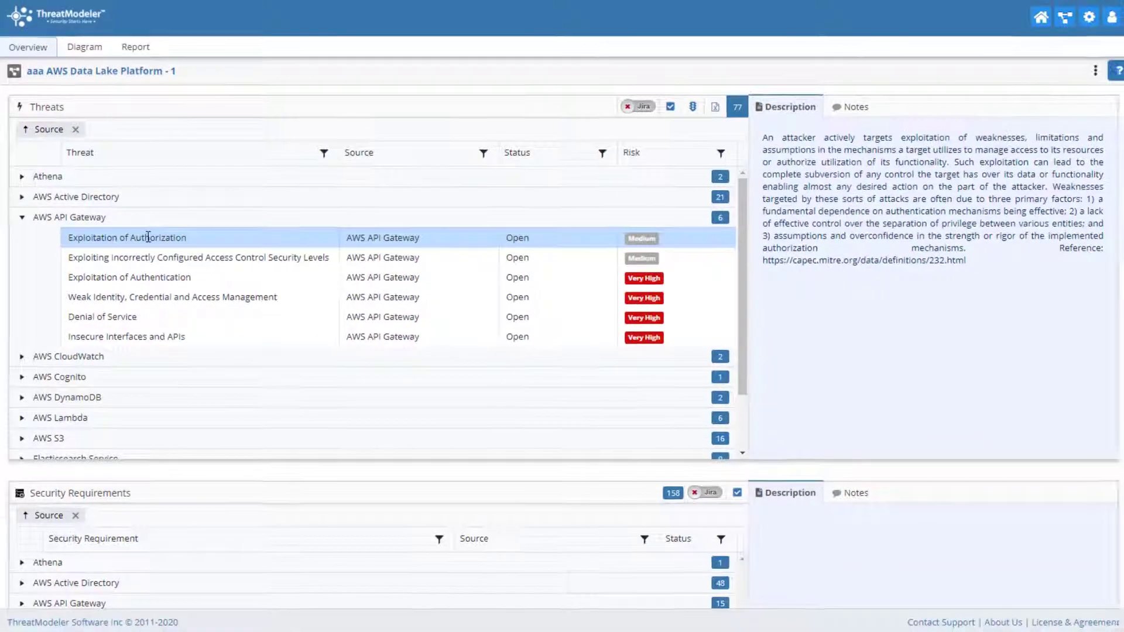
left_click(193, 257)
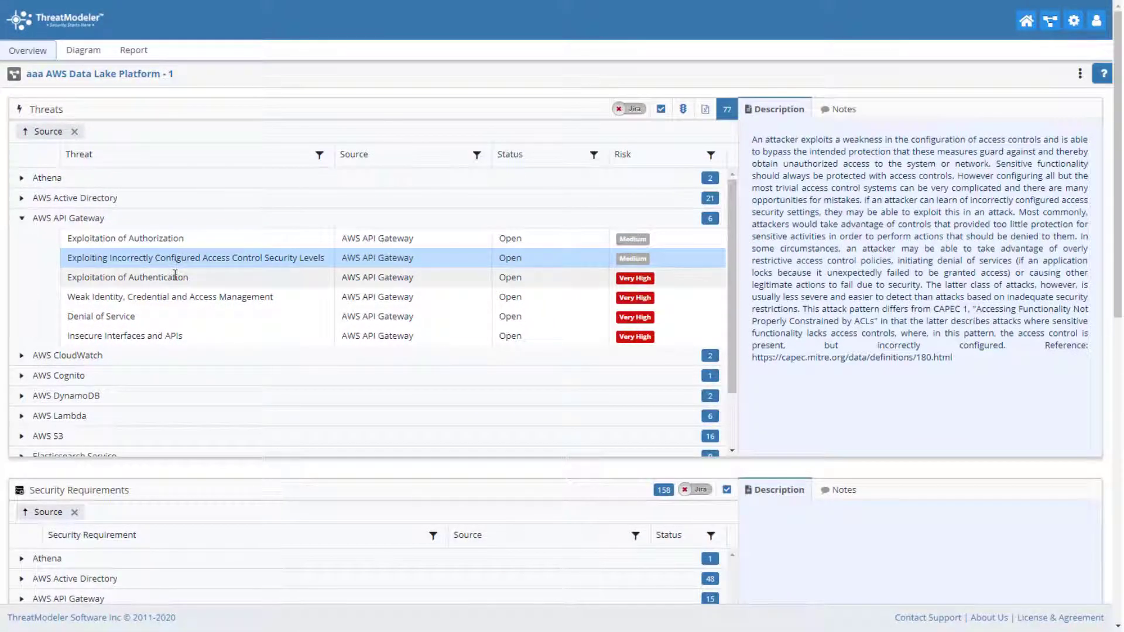
left_click(128, 277)
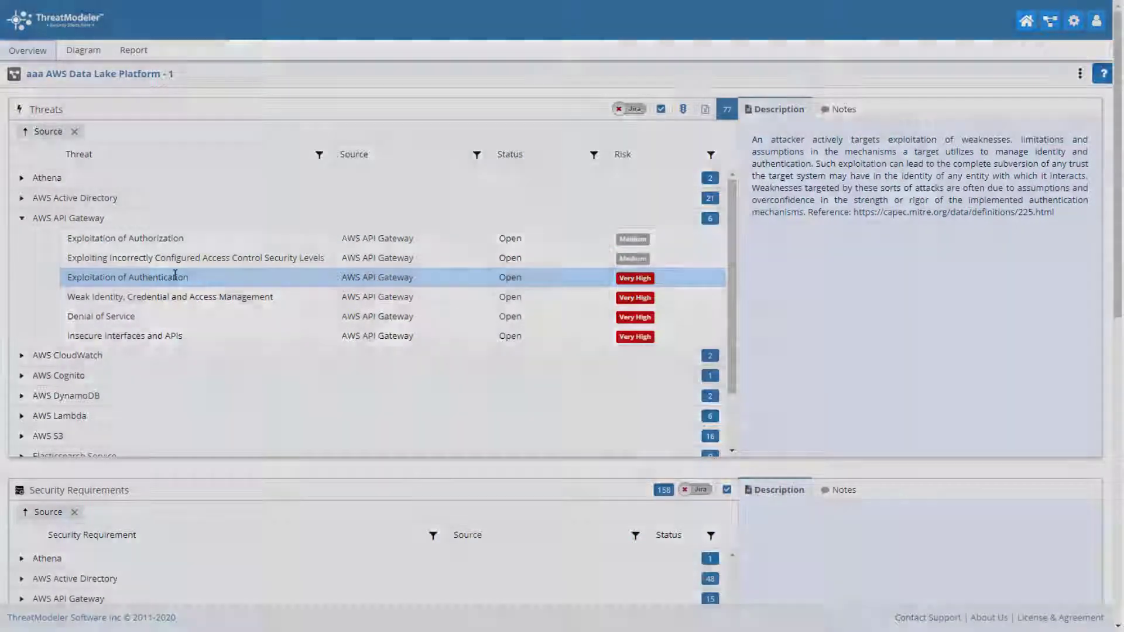
left_click(82, 50)
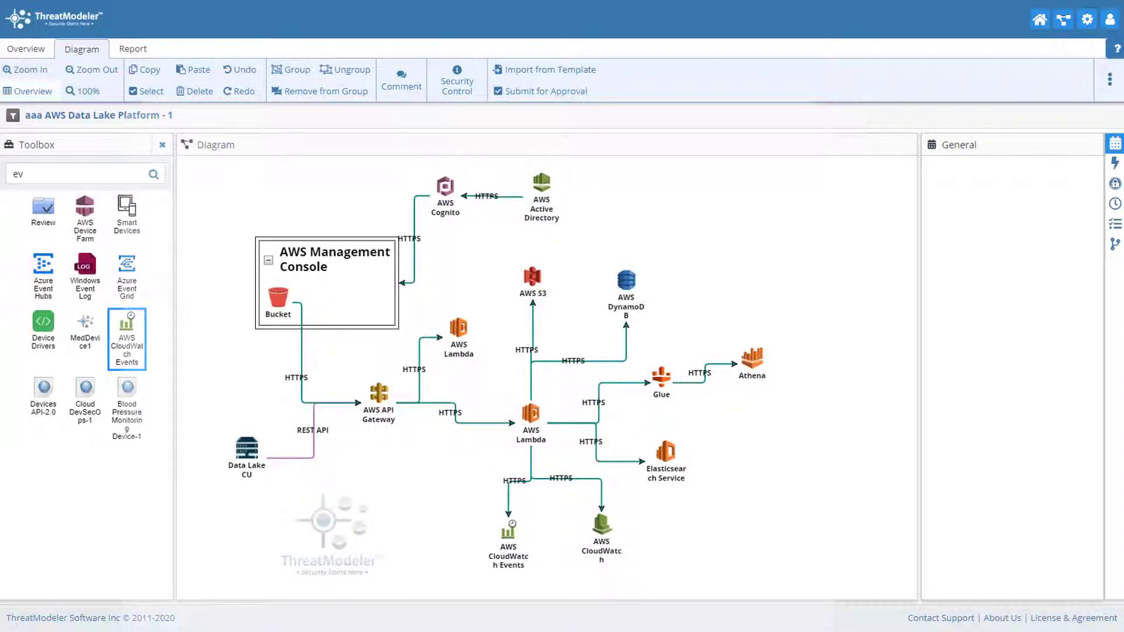